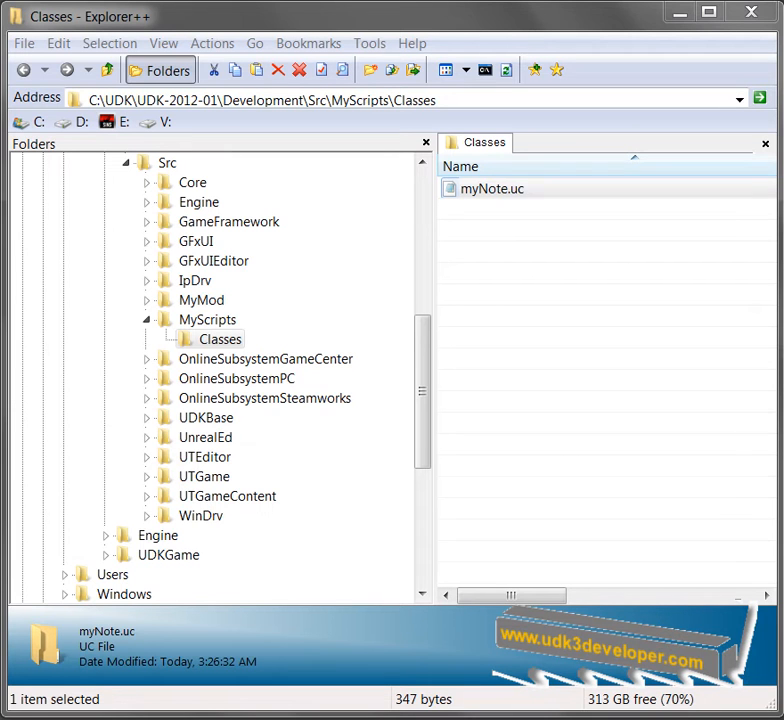
mouse_move(332, 323)
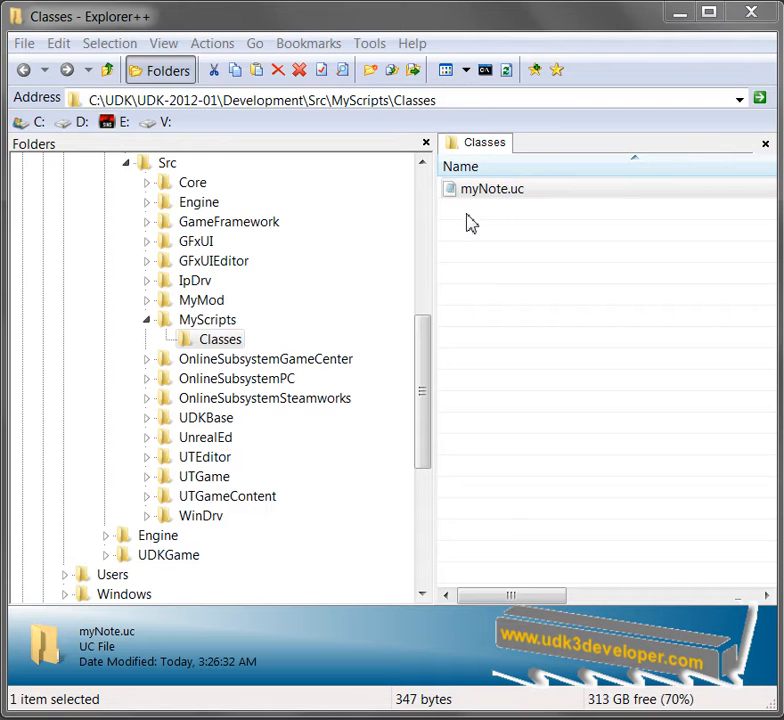
- Open myNote.uc in Notepad from the file list
left_click(491, 188)
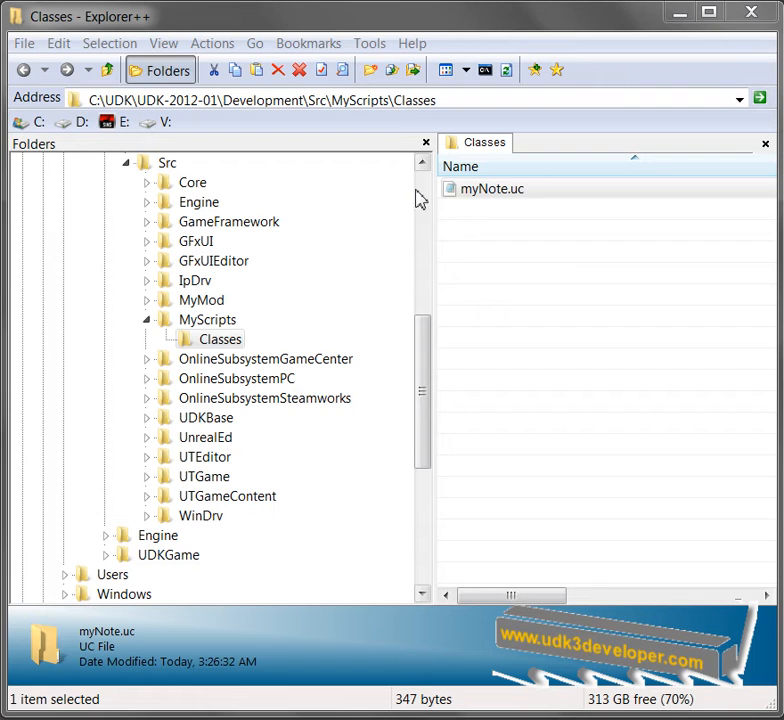
mouse_move(303, 232)
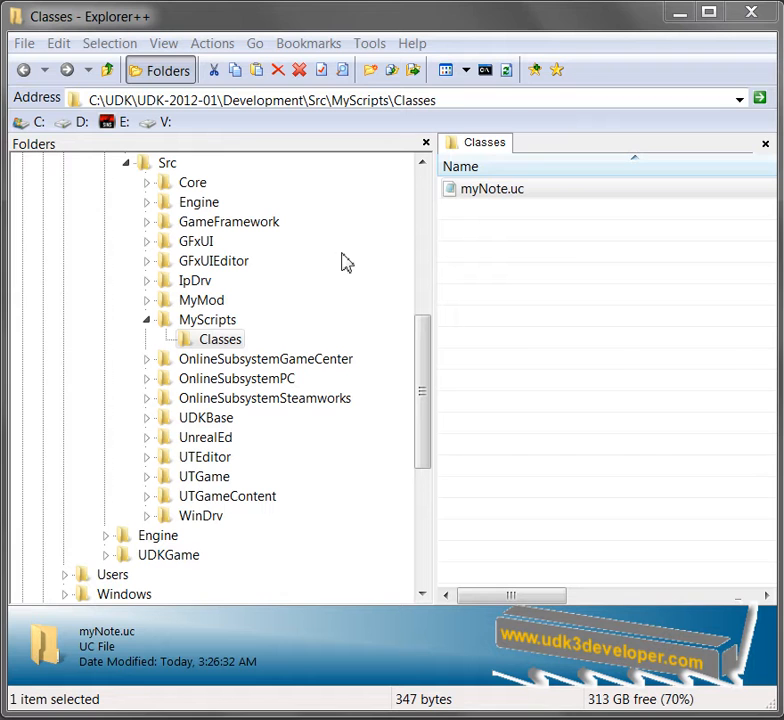
mouse_move(474, 234)
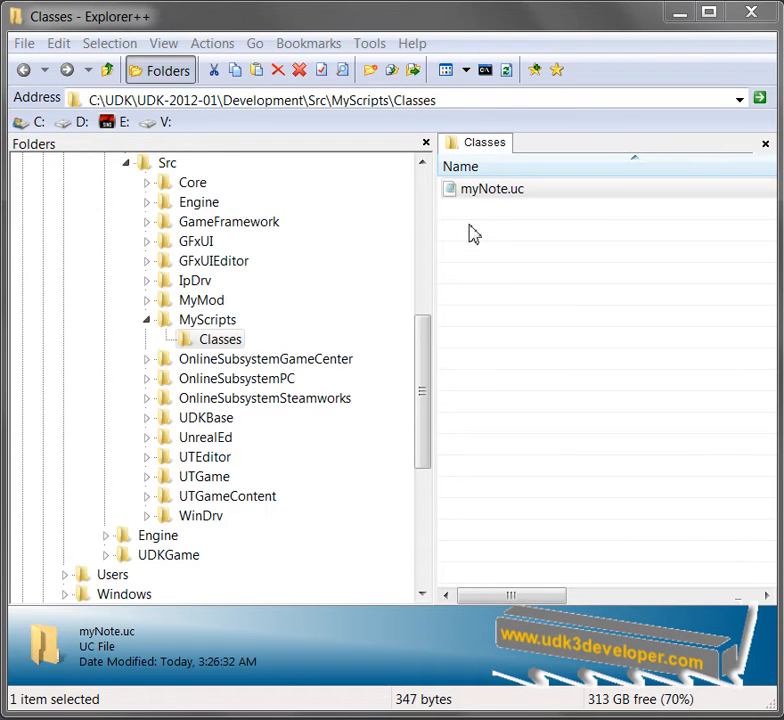
left_click(492, 189)
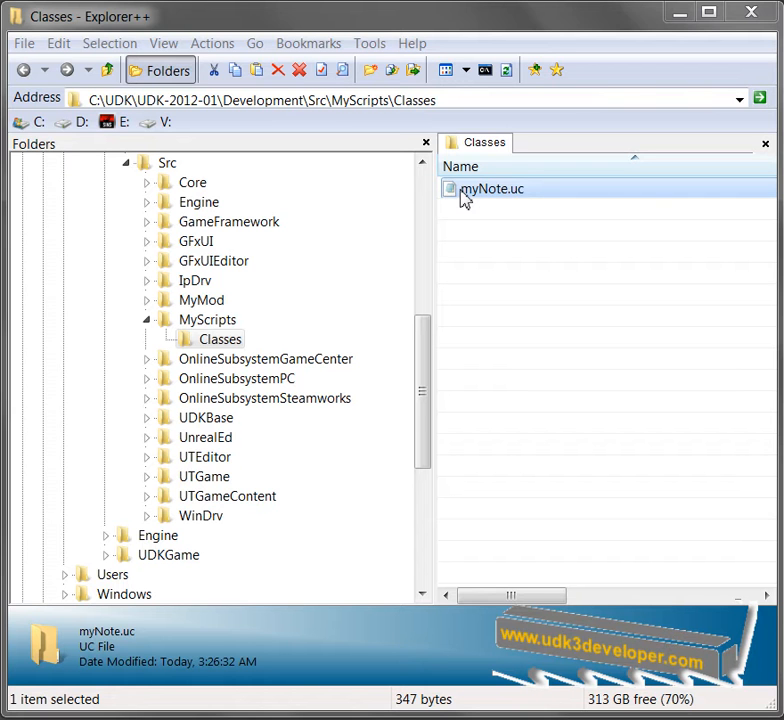
double_click(491, 189)
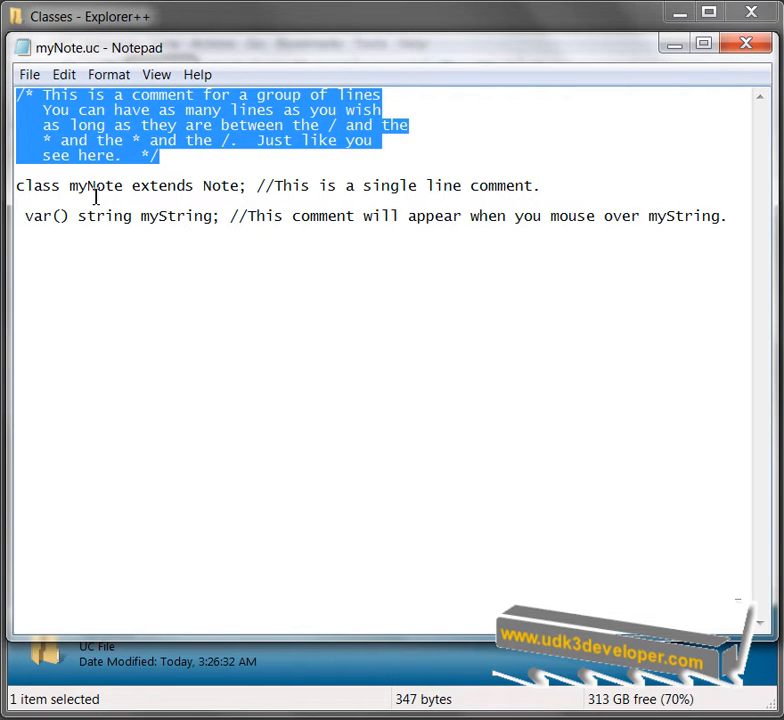
- Highlight the whole class declaration line, then clear the highlight
left_click(22, 185)
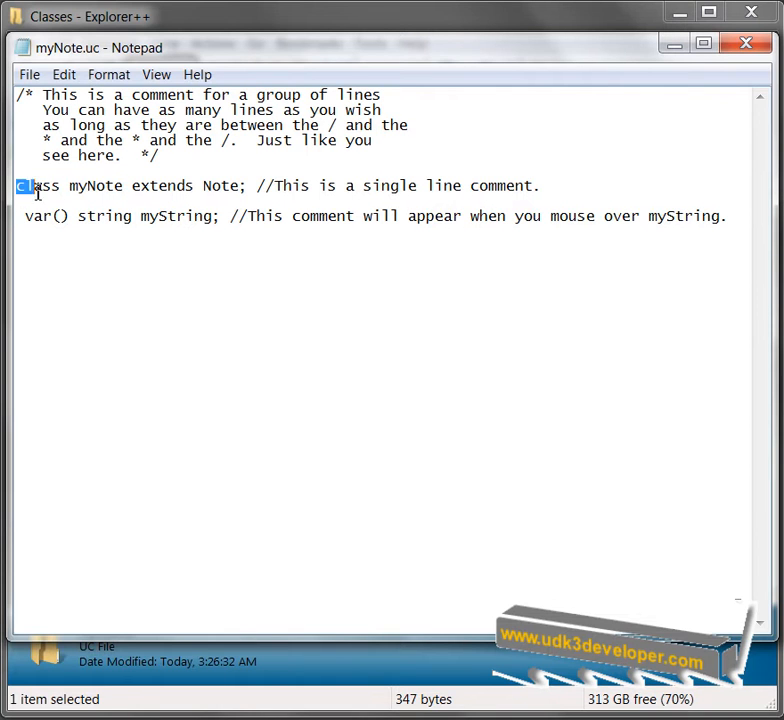
left_click_drag(22, 186, 246, 186)
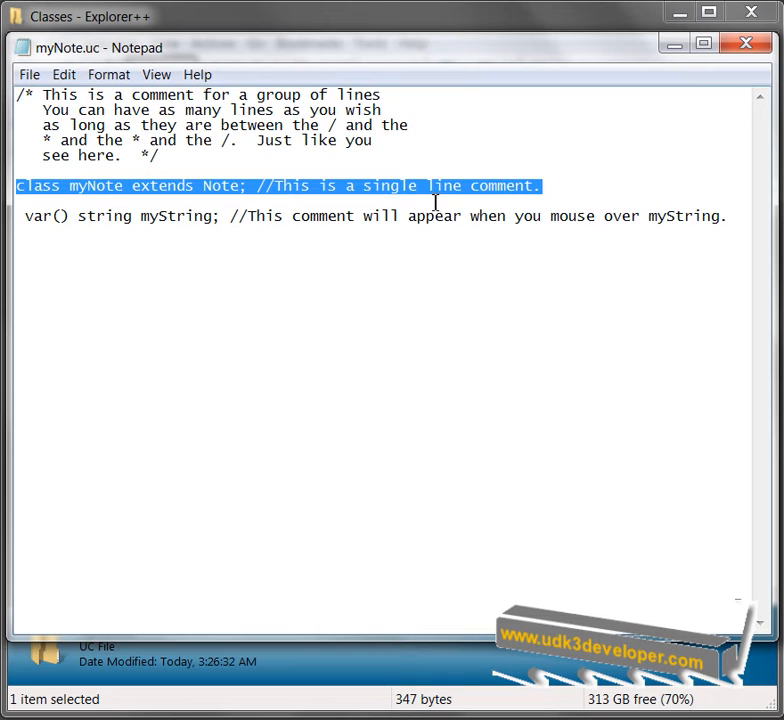
mouse_move(28, 223)
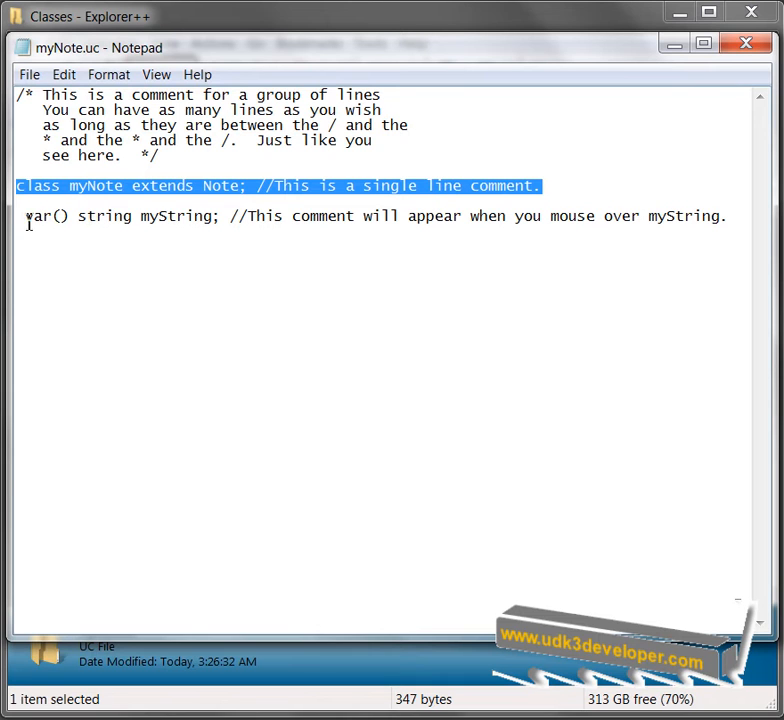
left_click(166, 226)
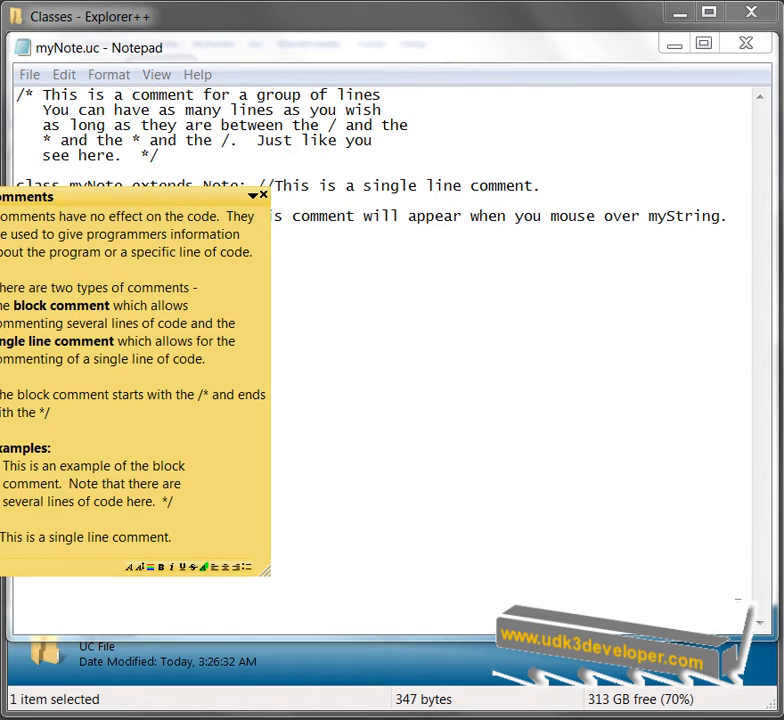
mouse_move(197, 203)
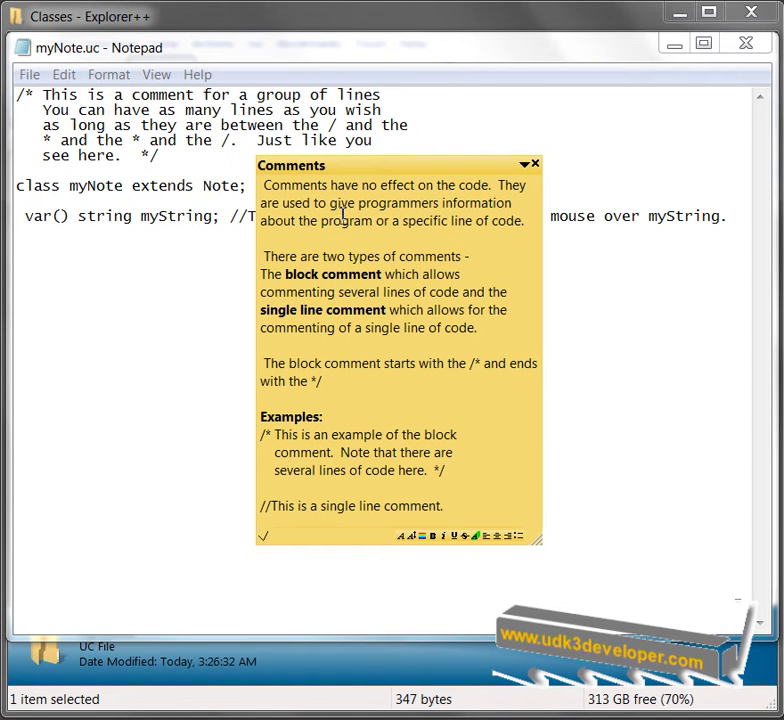
mouse_move(365, 243)
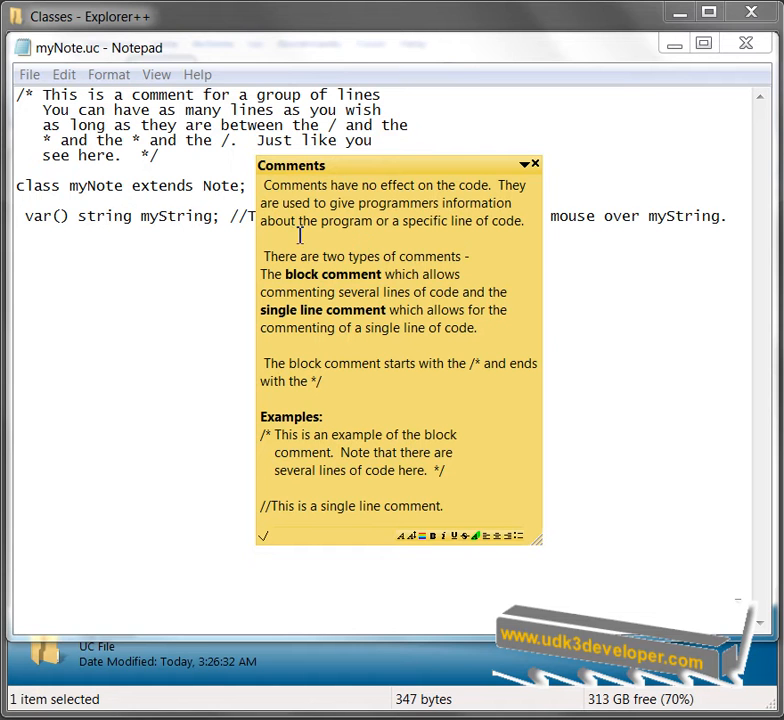
mouse_move(390, 240)
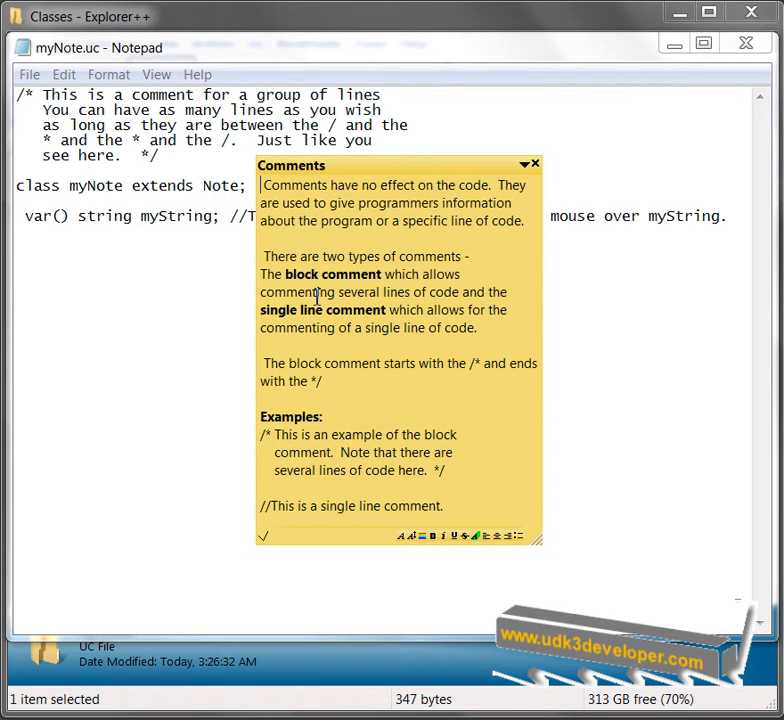
mouse_move(413, 307)
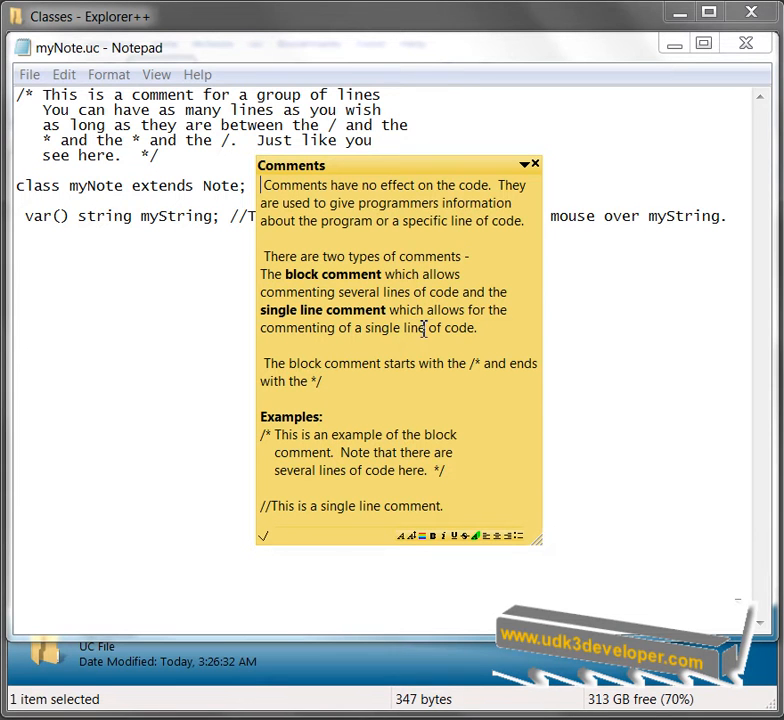
mouse_move(467, 350)
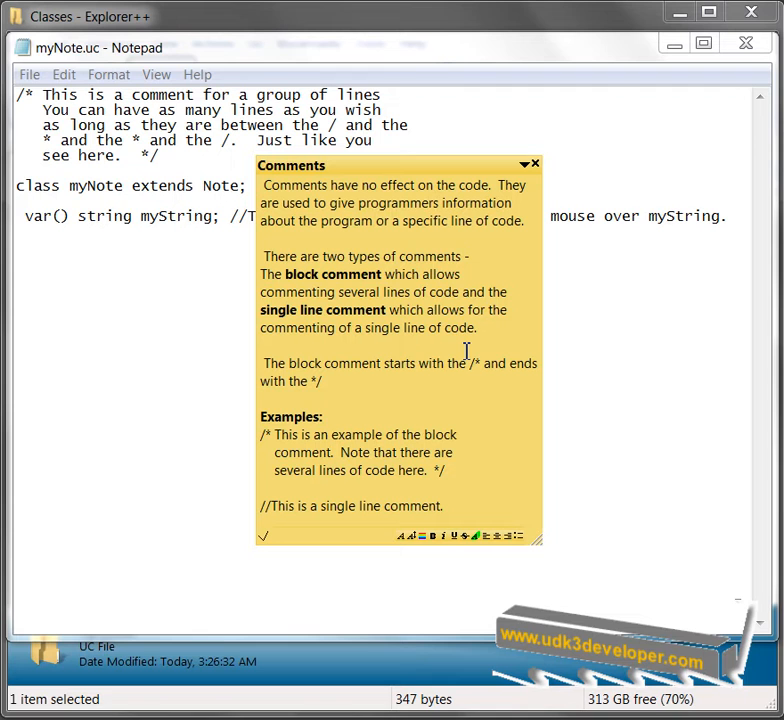
mouse_move(424, 380)
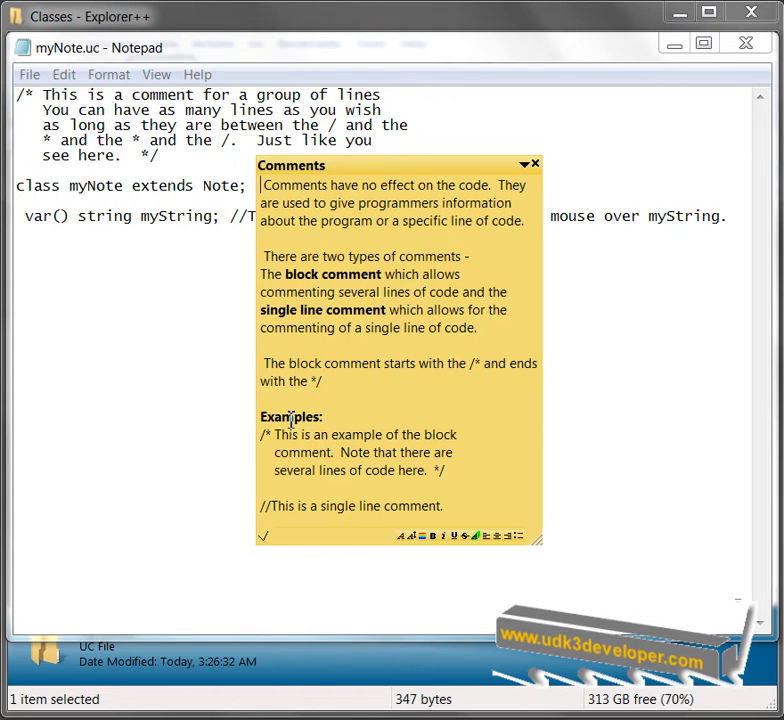
mouse_move(461, 434)
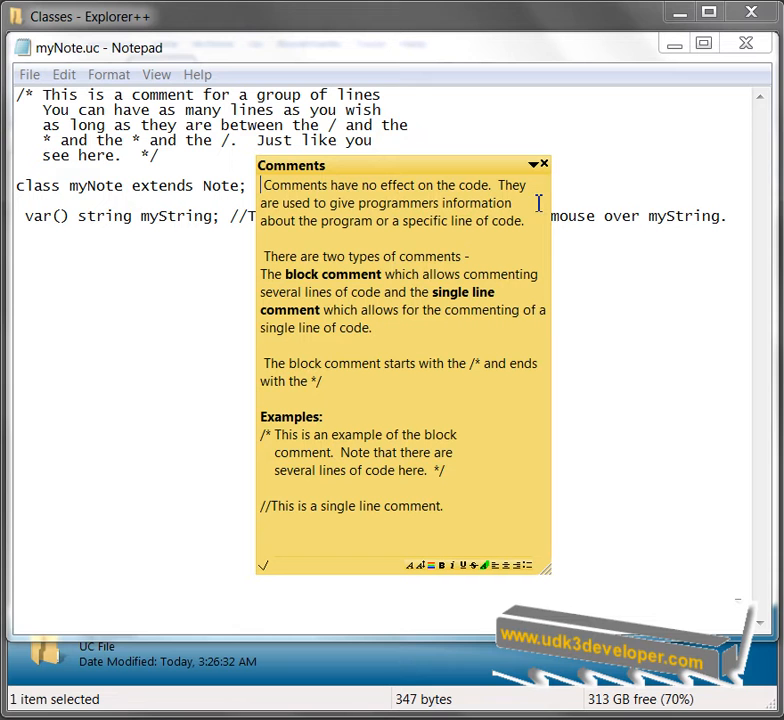
mouse_move(538, 172)
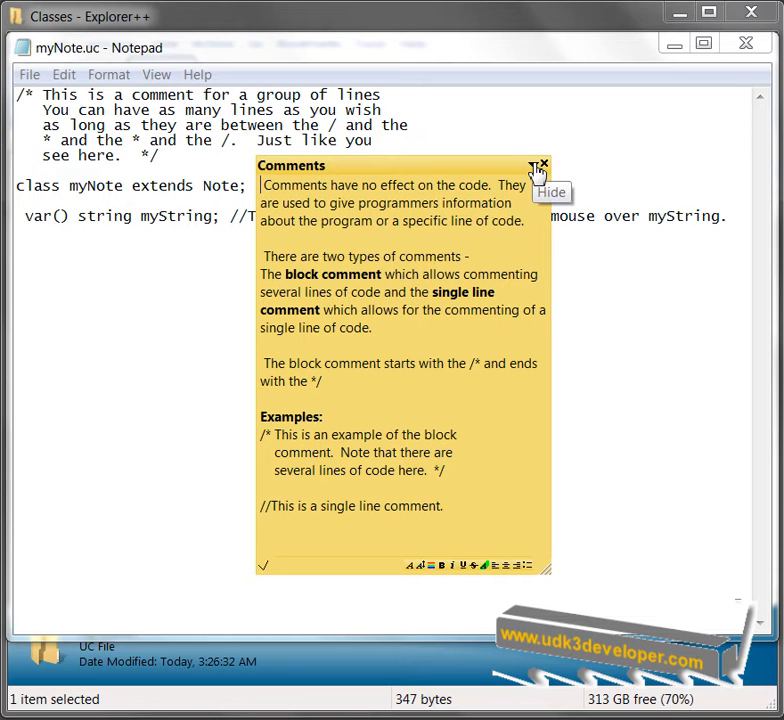
- Hide the Comments sticky note and highlight the comment on the var line
left_click(541, 163)
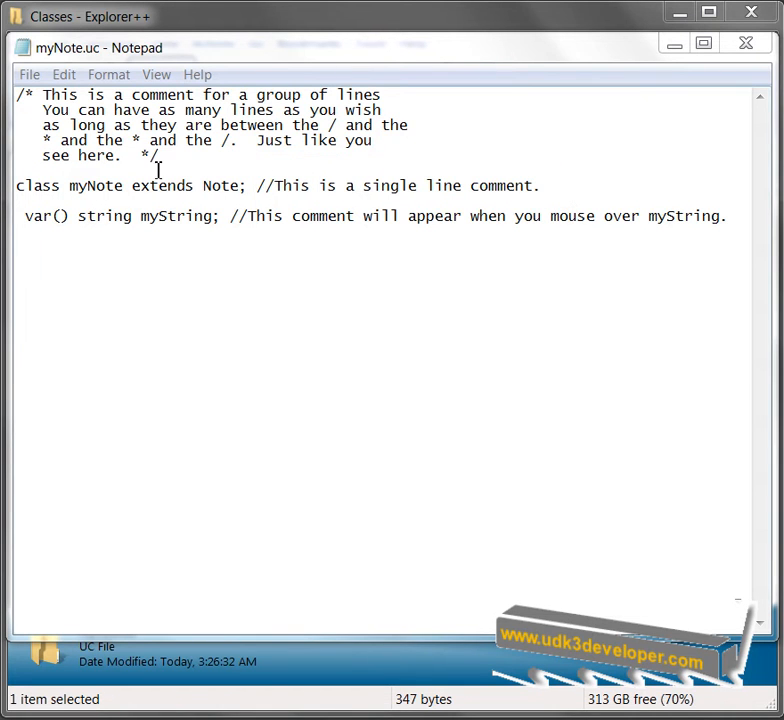
left_click_drag(16, 94, 160, 155)
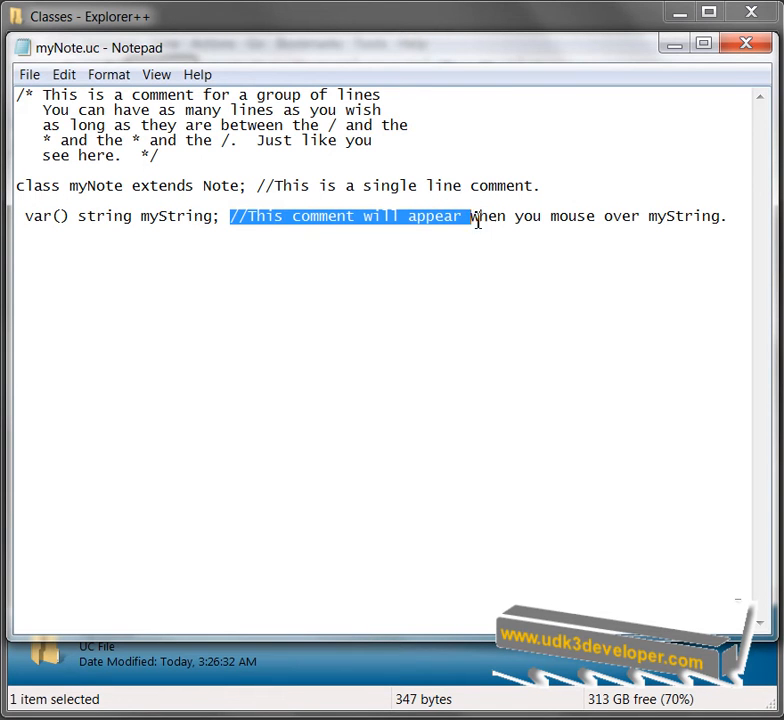
left_click_drag(463, 216, 710, 216)
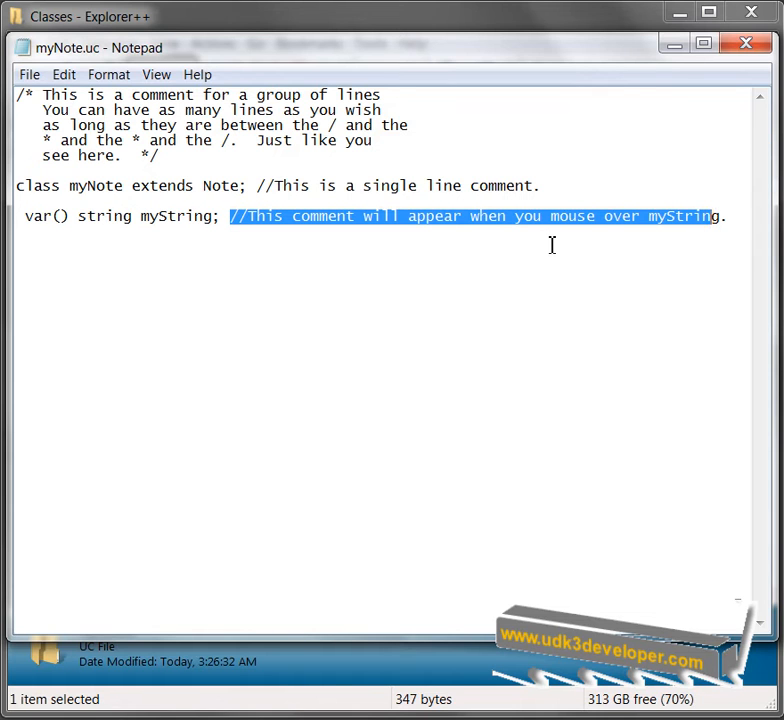
mouse_move(455, 241)
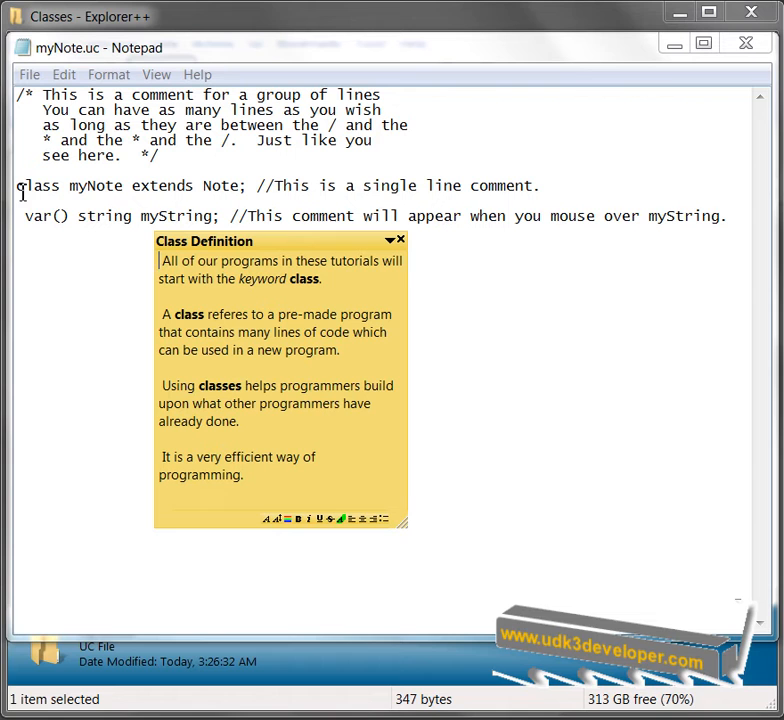
mouse_move(150, 283)
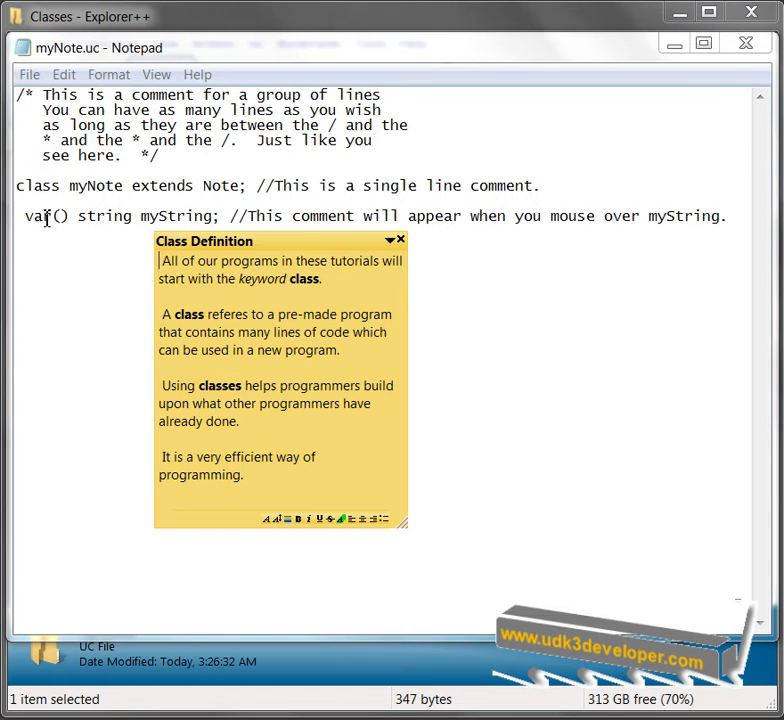
- Highlight the keyword class, then close the Class Definition sticky note
double_click(38, 185)
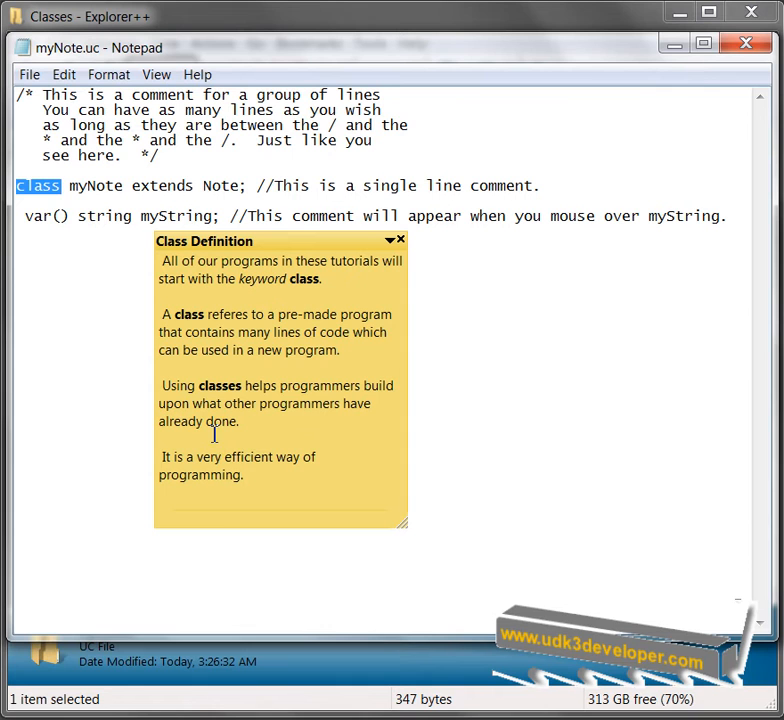
mouse_move(268, 470)
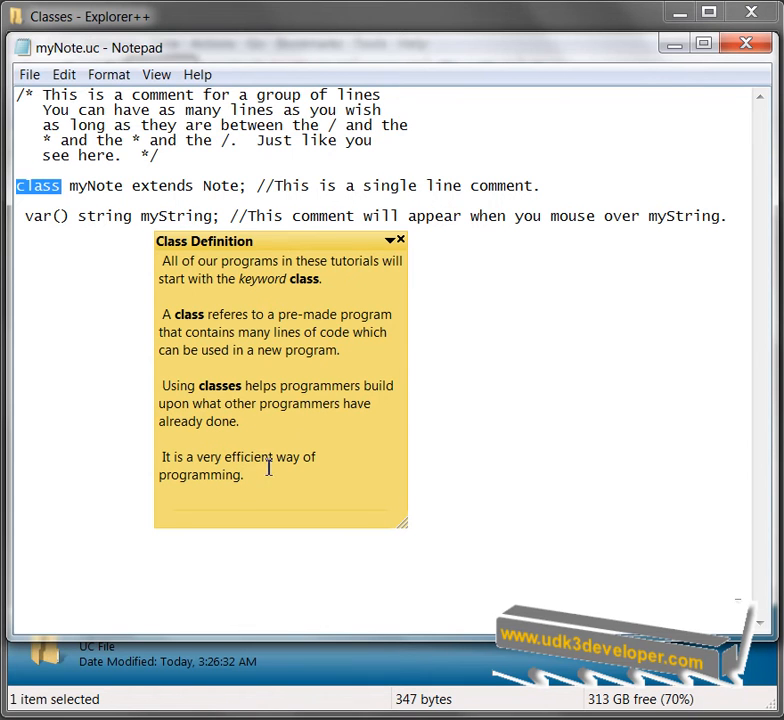
mouse_move(398, 247)
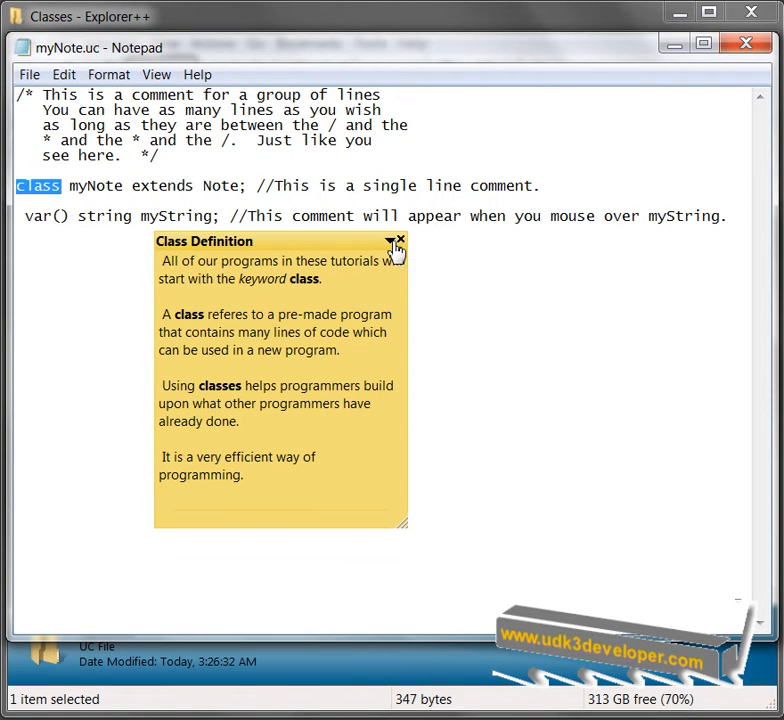
left_click(399, 241)
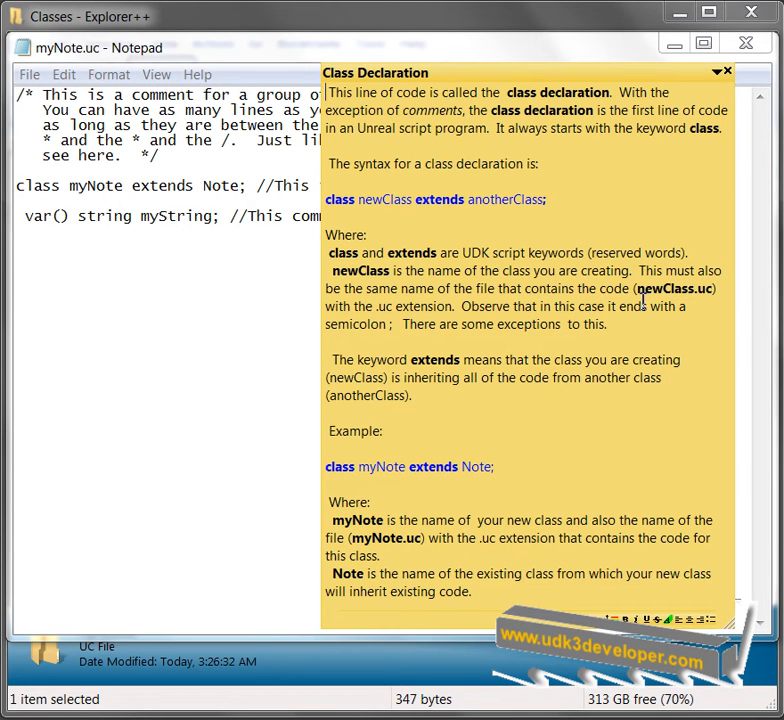
mouse_move(420, 110)
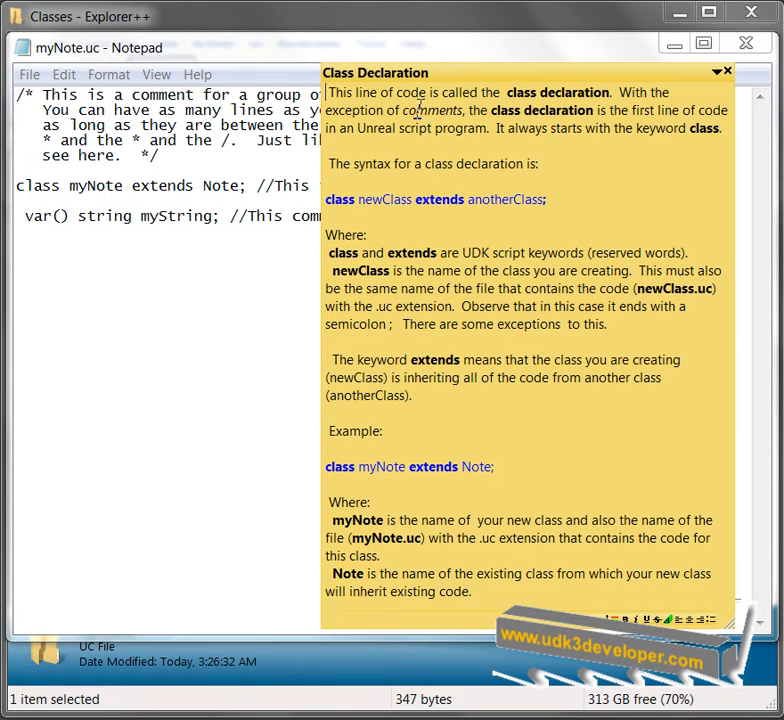
mouse_move(479, 110)
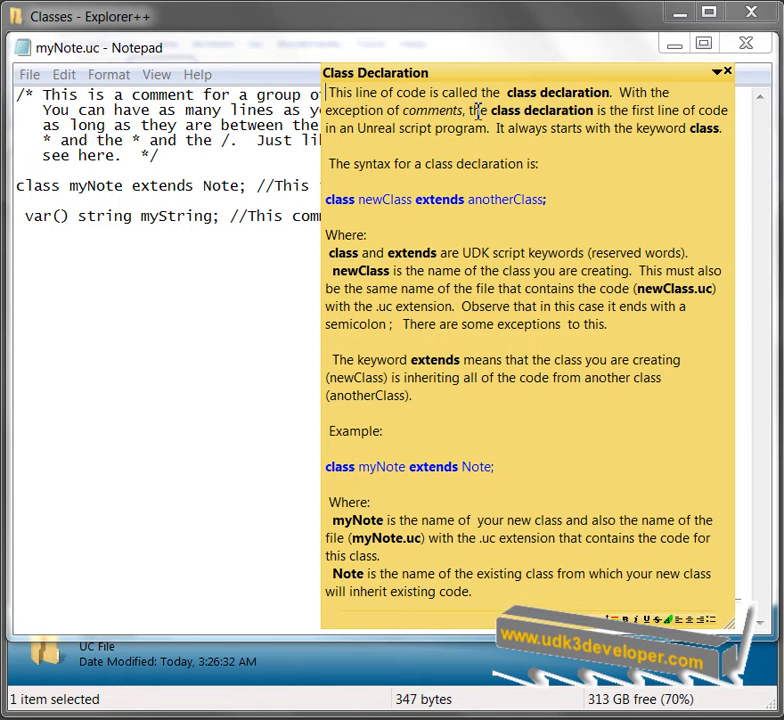
mouse_move(548, 82)
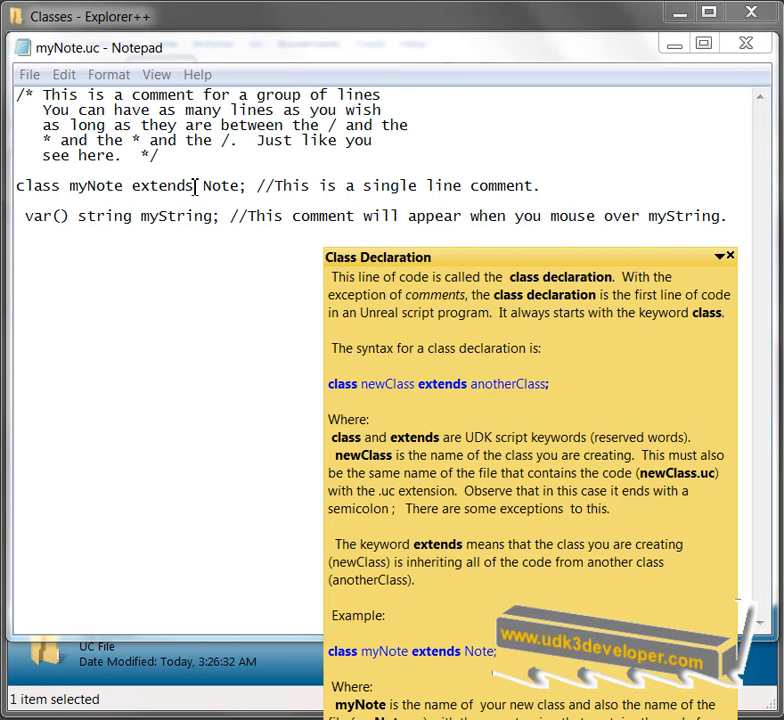
- Highlight the class declaration line, then pick out the names Note and myNote
left_click_drag(100, 186, 245, 186)
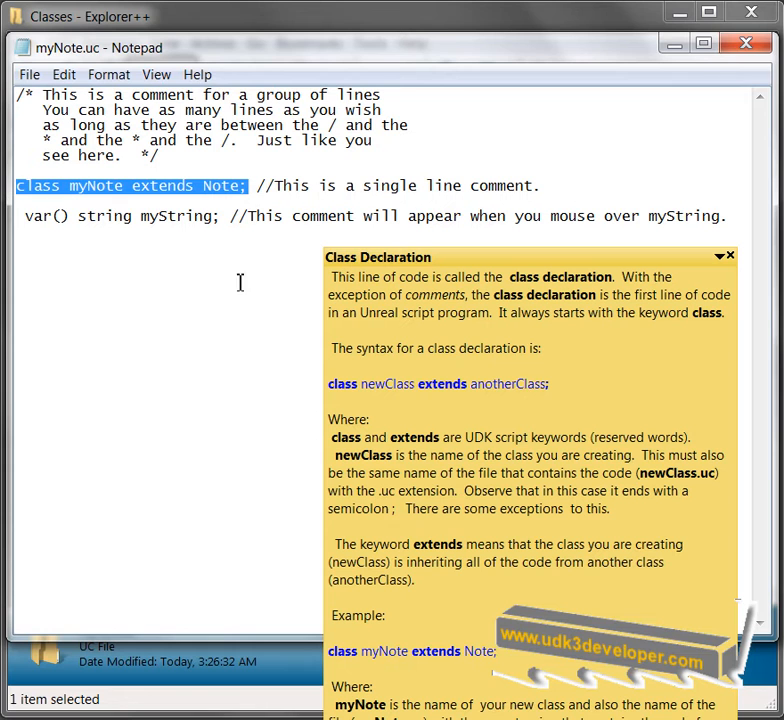
mouse_move(521, 312)
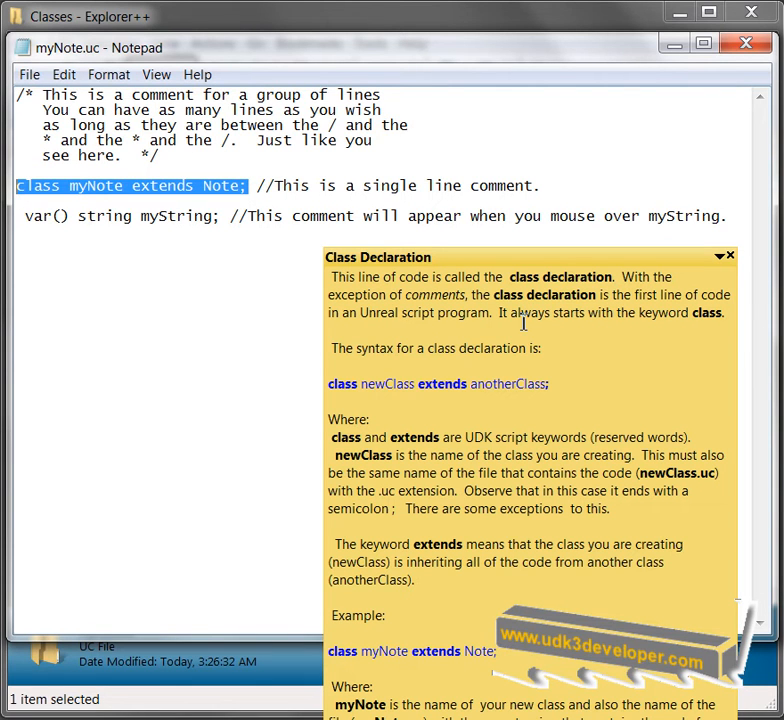
mouse_move(613, 312)
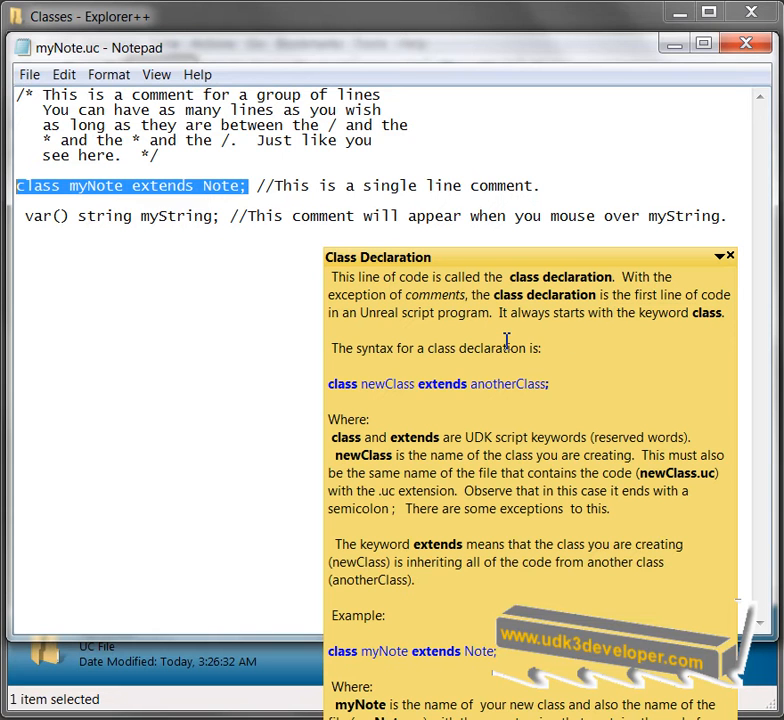
mouse_move(652, 335)
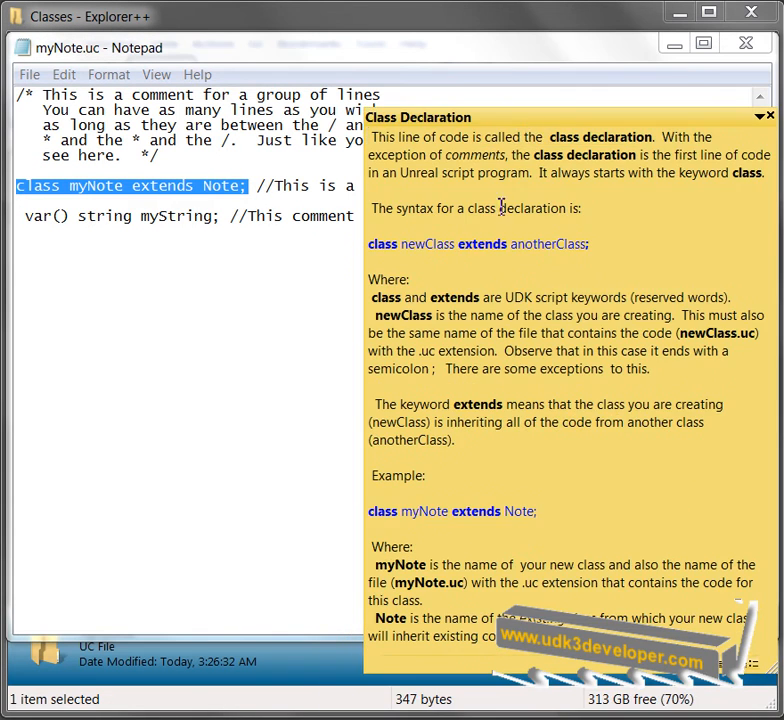
mouse_move(507, 252)
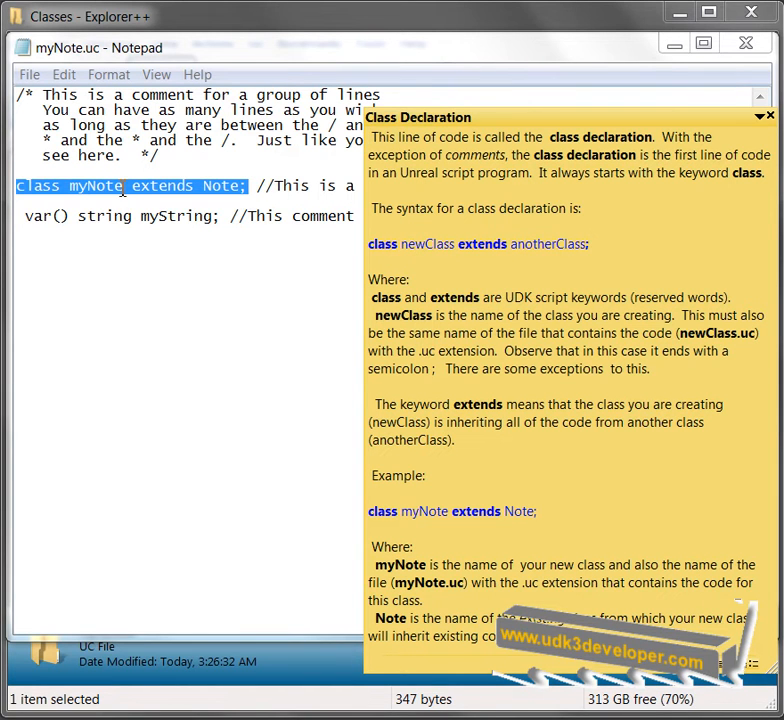
double_click(100, 185)
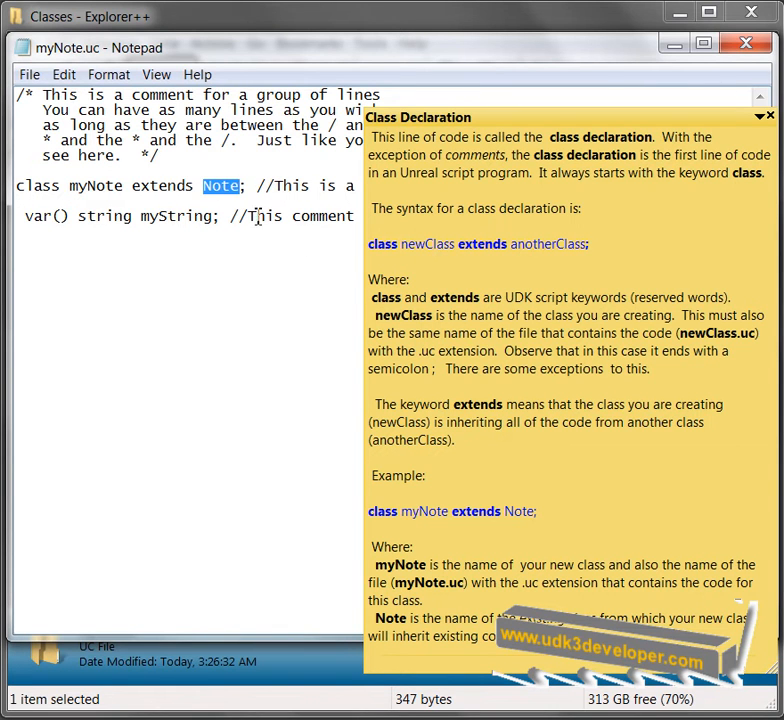
mouse_move(490, 316)
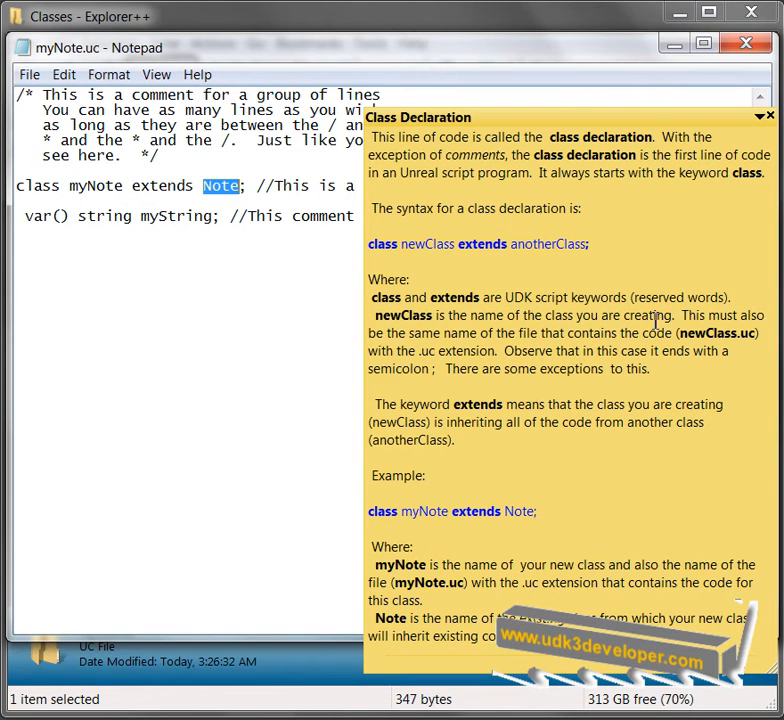
mouse_move(530, 337)
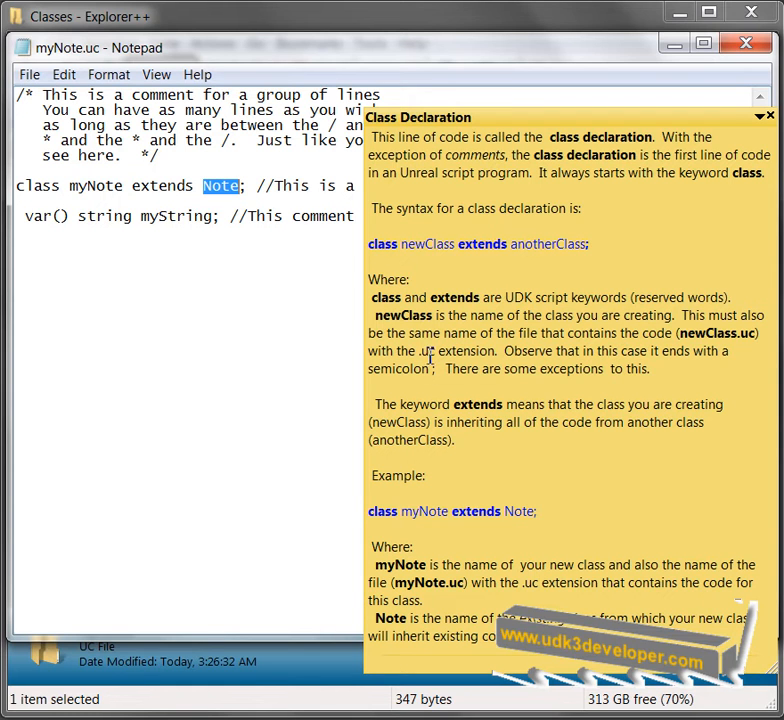
mouse_move(518, 353)
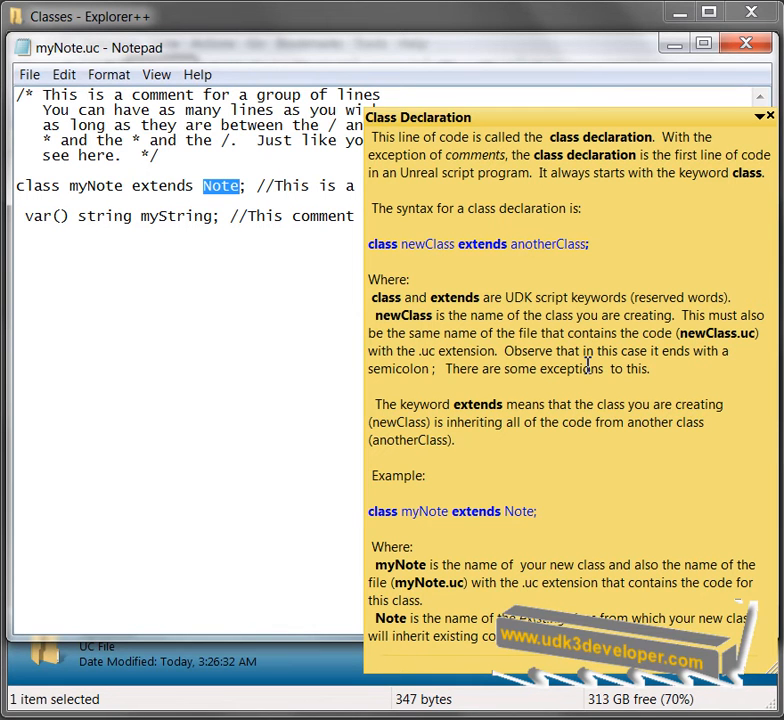
mouse_move(141, 195)
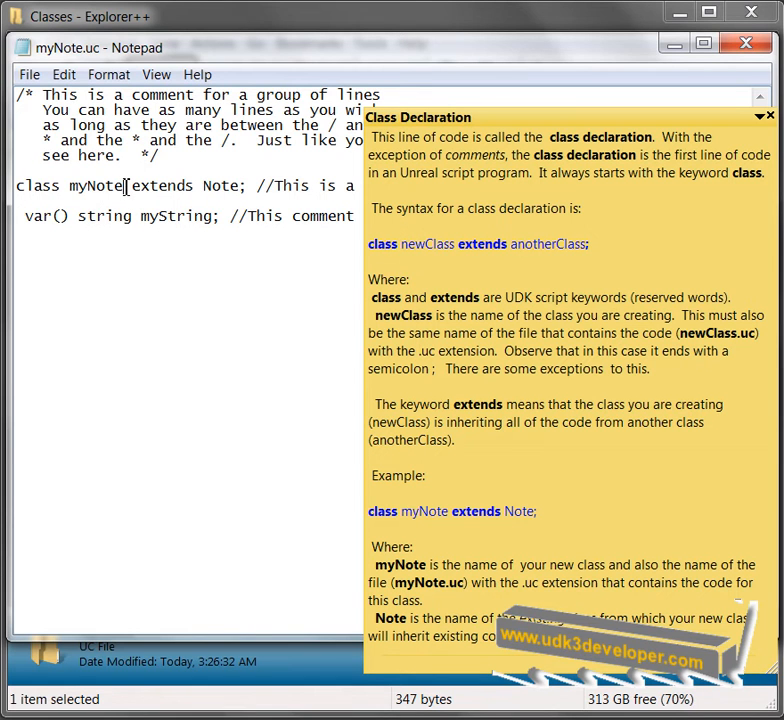
double_click(96, 185)
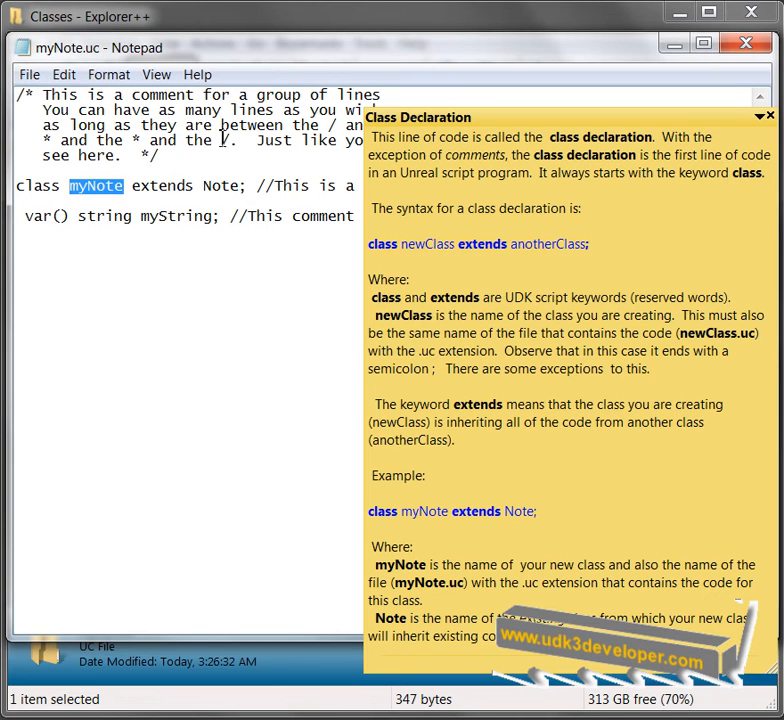
mouse_move(625, 103)
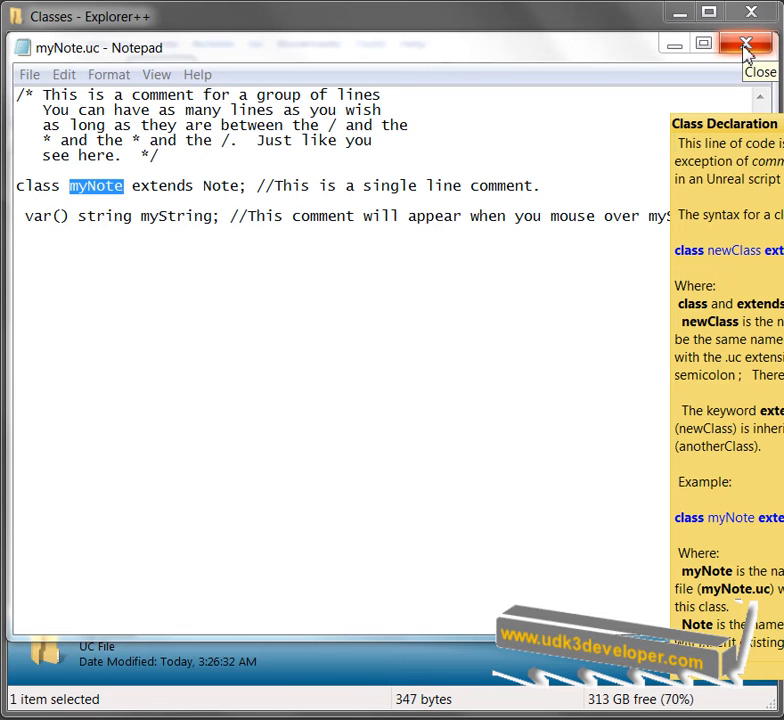
- Close myNote.uc, reopen it from Explorer++, and select the class name myNote
left_click(745, 47)
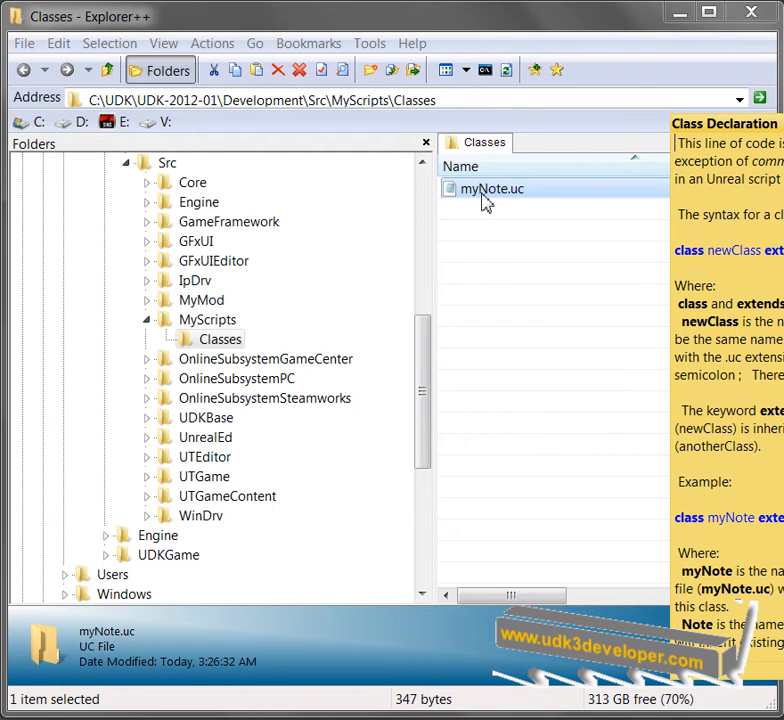
double_click(491, 188)
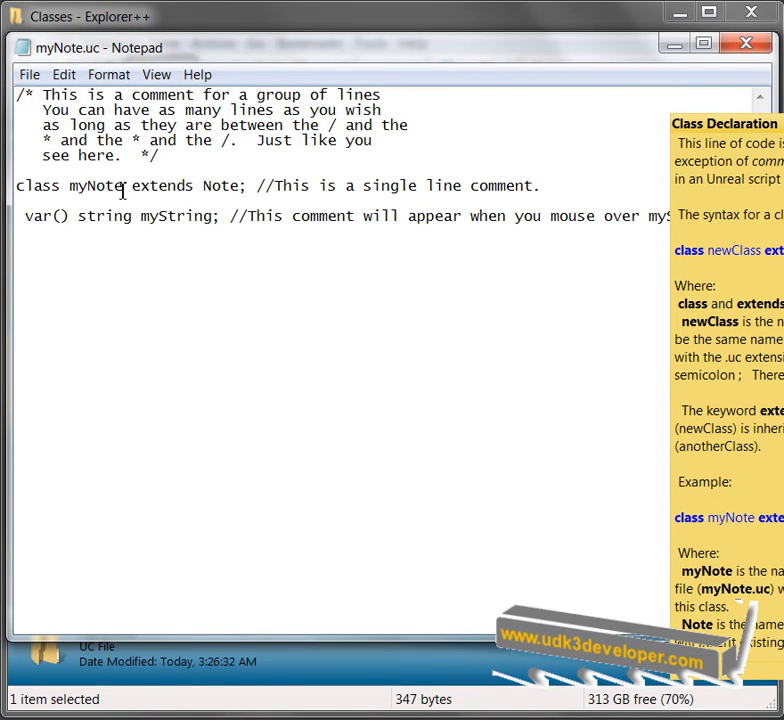
double_click(96, 185)
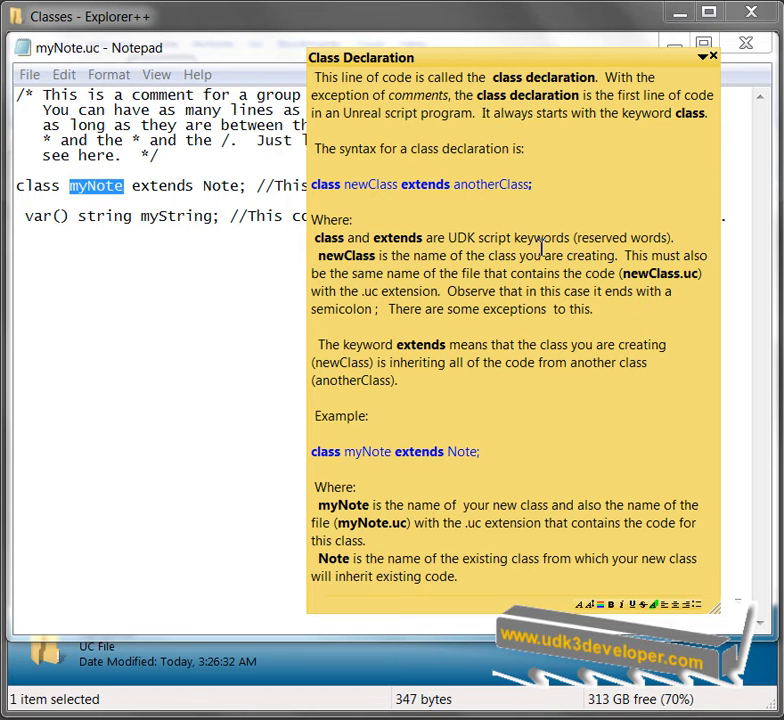
mouse_move(404, 320)
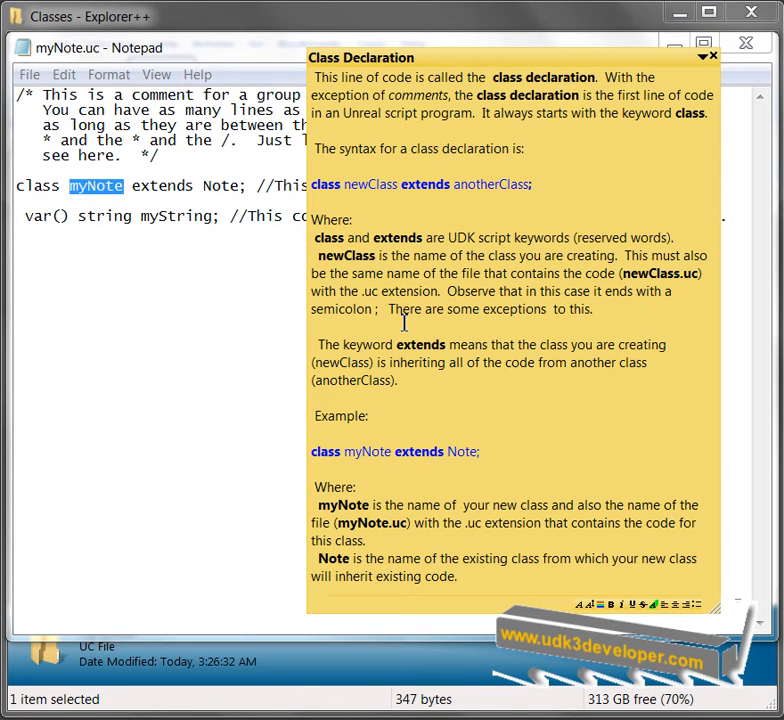
mouse_move(535, 294)
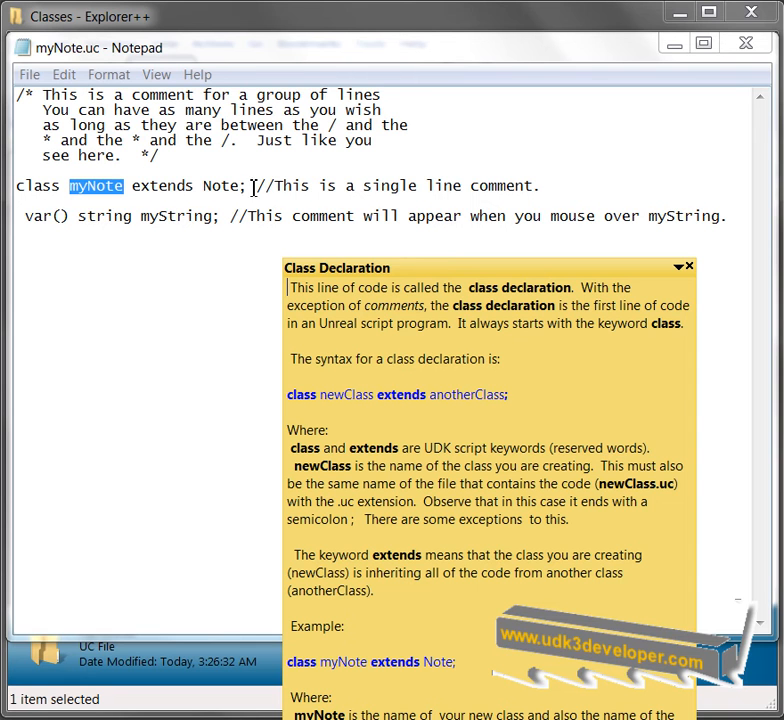
mouse_move(290, 216)
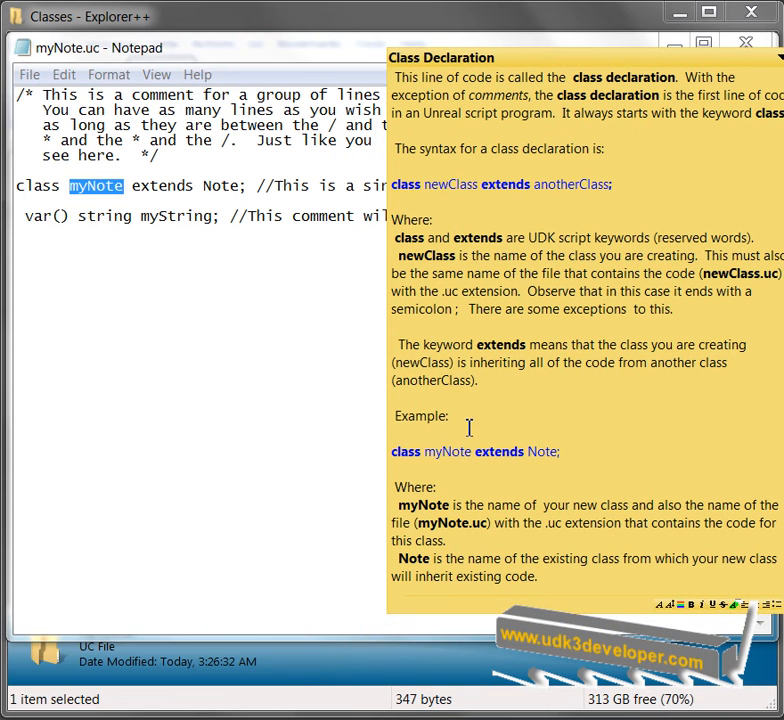
mouse_move(491, 452)
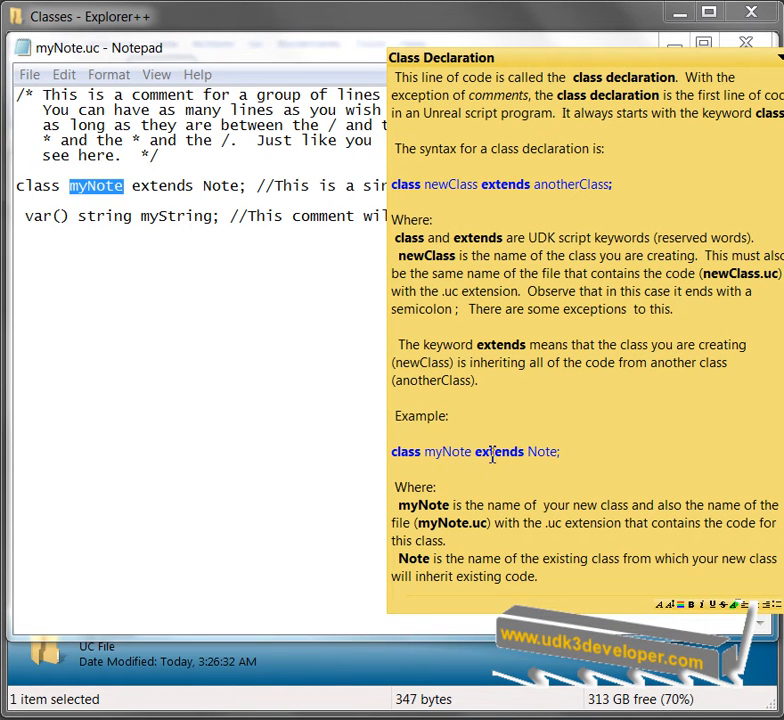
mouse_move(497, 502)
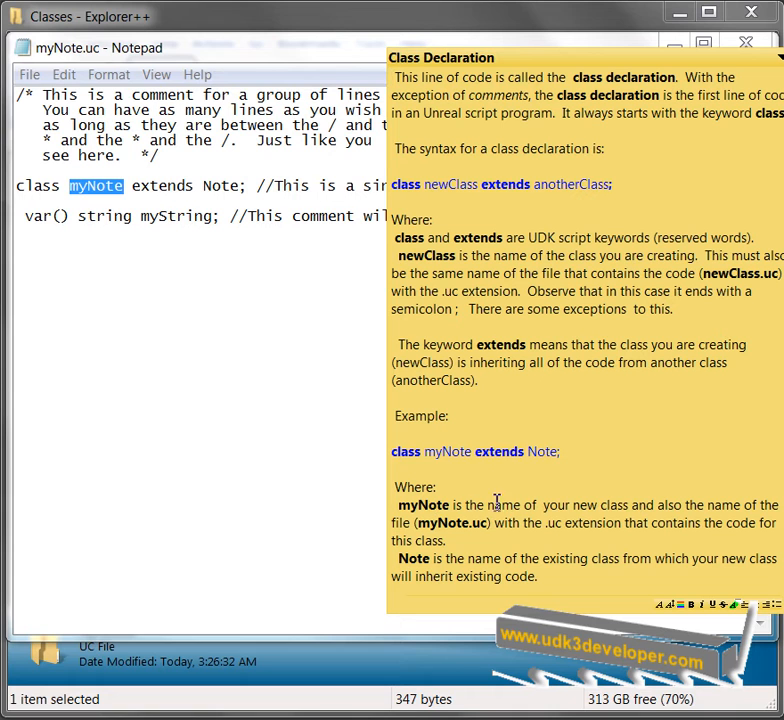
mouse_move(461, 525)
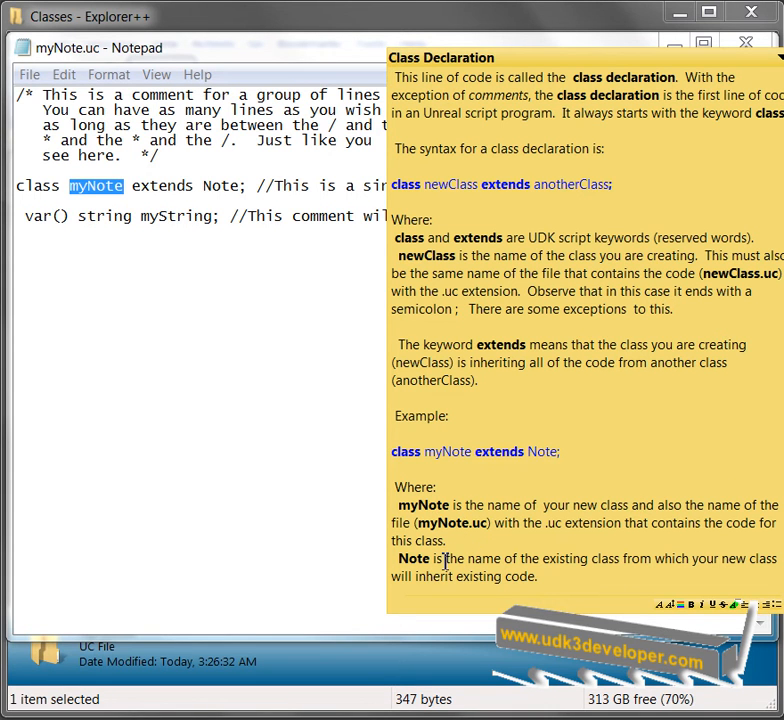
mouse_move(615, 550)
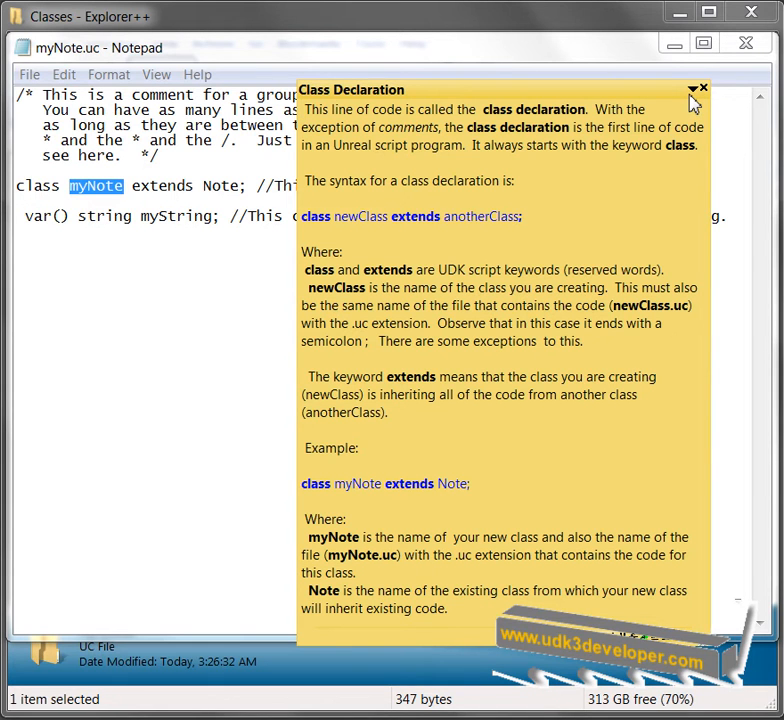
mouse_move(692, 92)
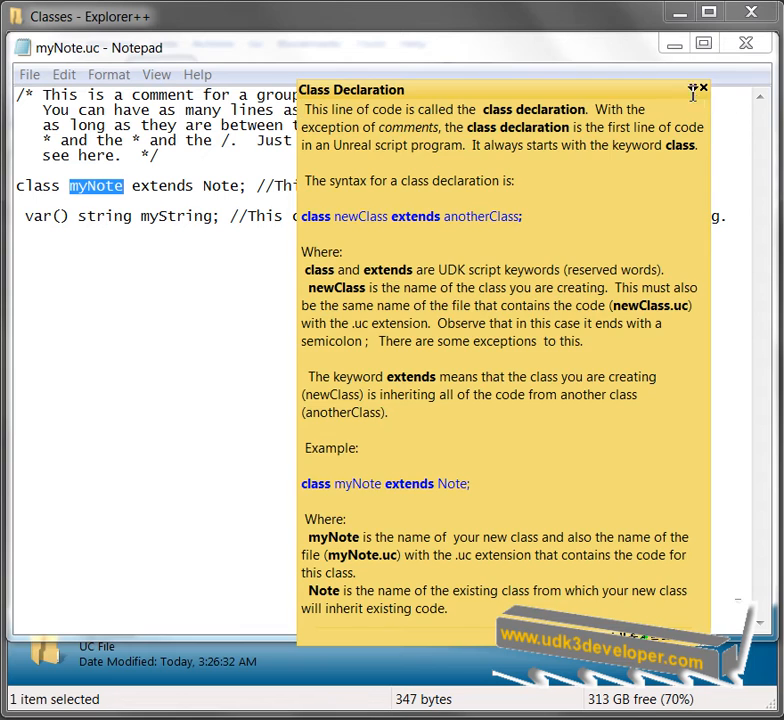
- Dismiss the Class Declaration sticky note
left_click(703, 88)
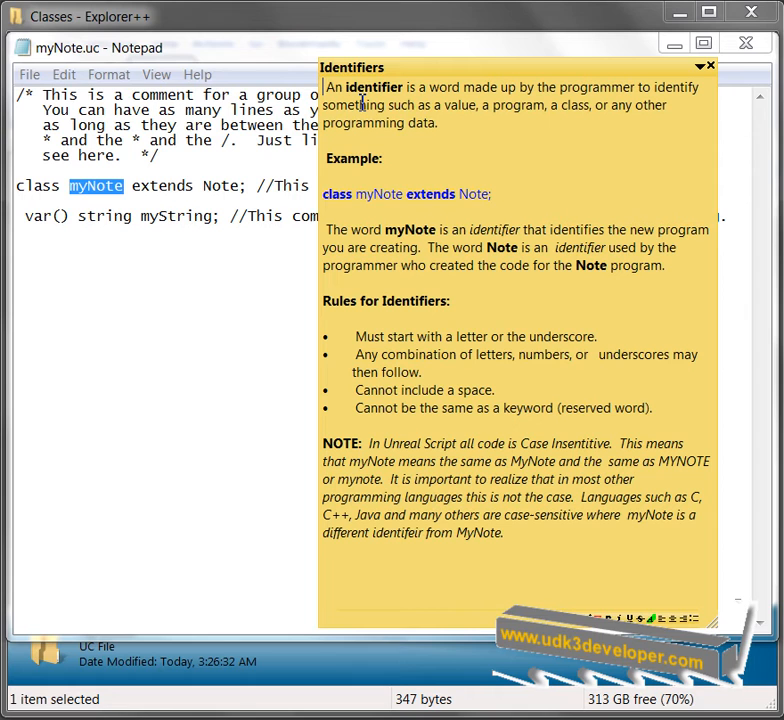
mouse_move(552, 108)
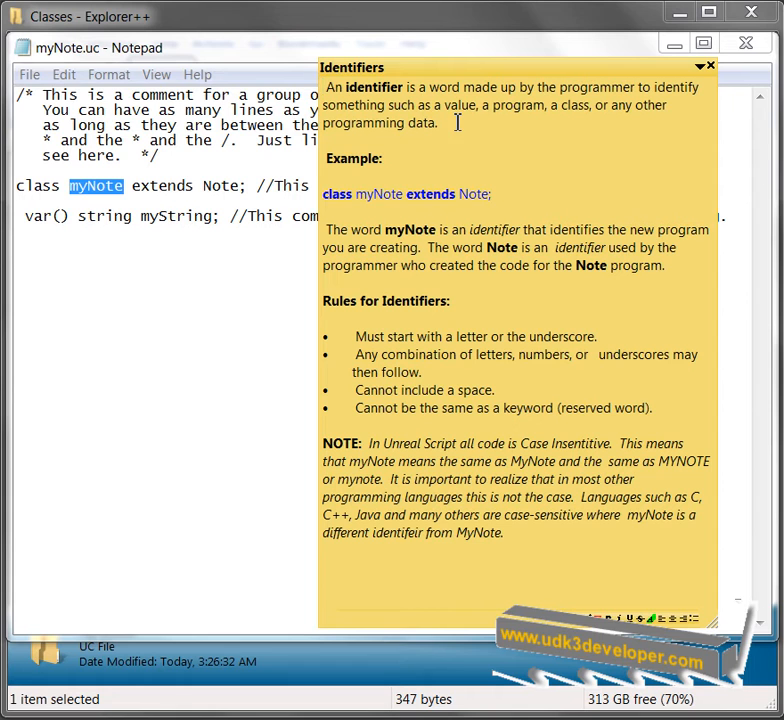
mouse_move(471, 128)
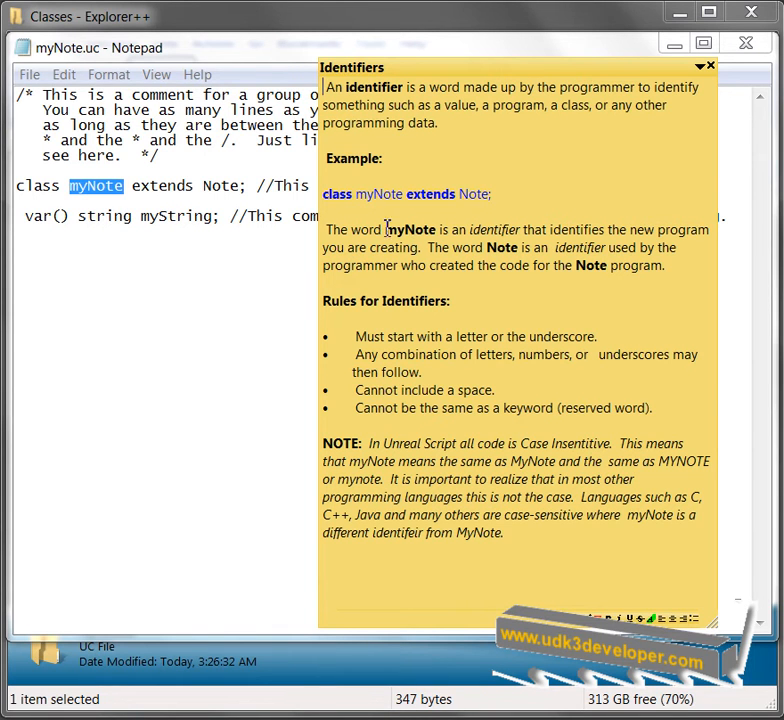
mouse_move(510, 236)
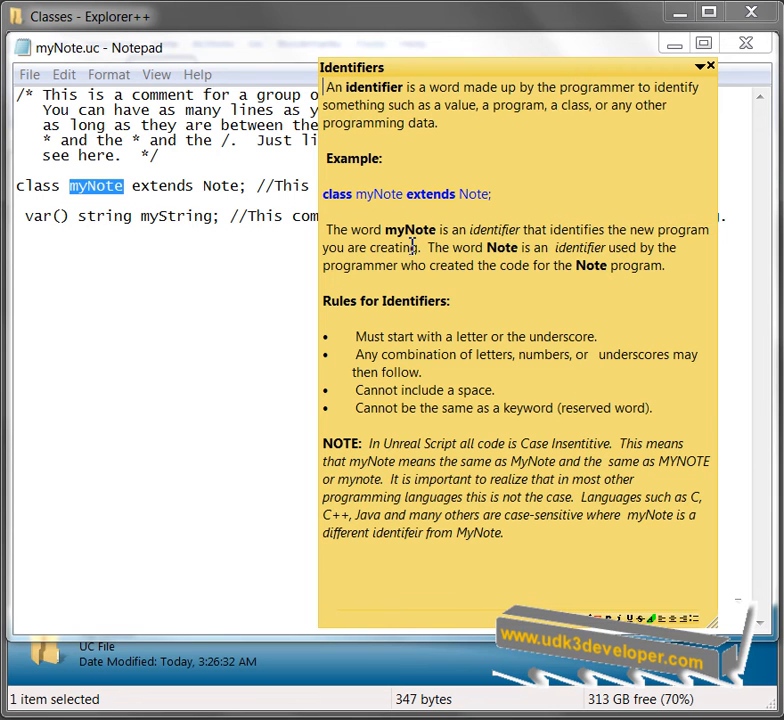
mouse_move(432, 253)
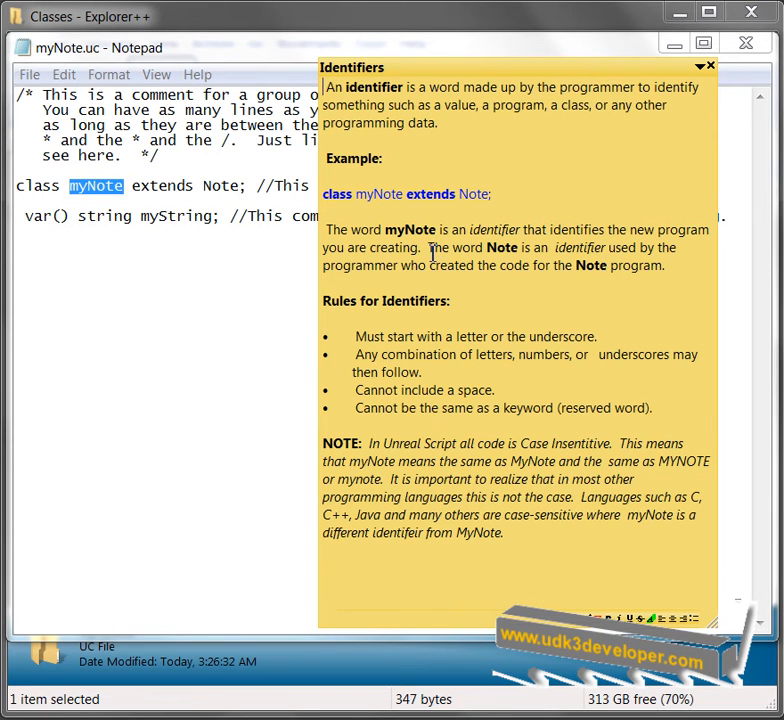
mouse_move(668, 252)
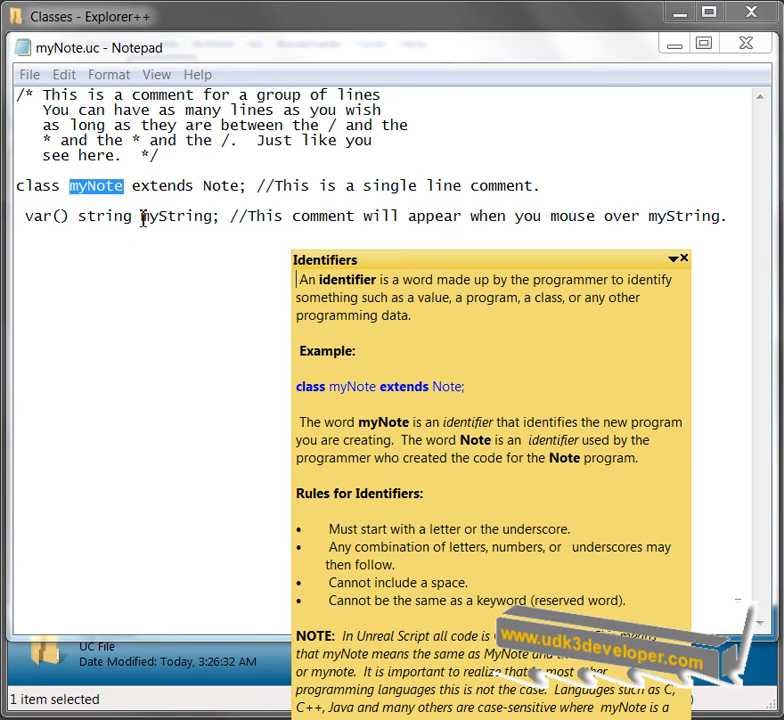
- Select myString on the var line as a second identifier example
double_click(178, 216)
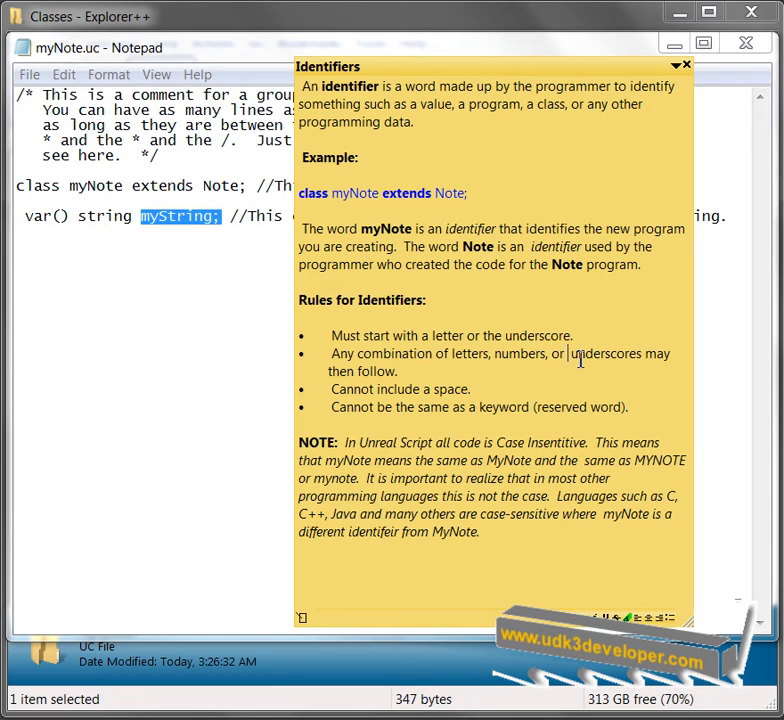
mouse_move(500, 376)
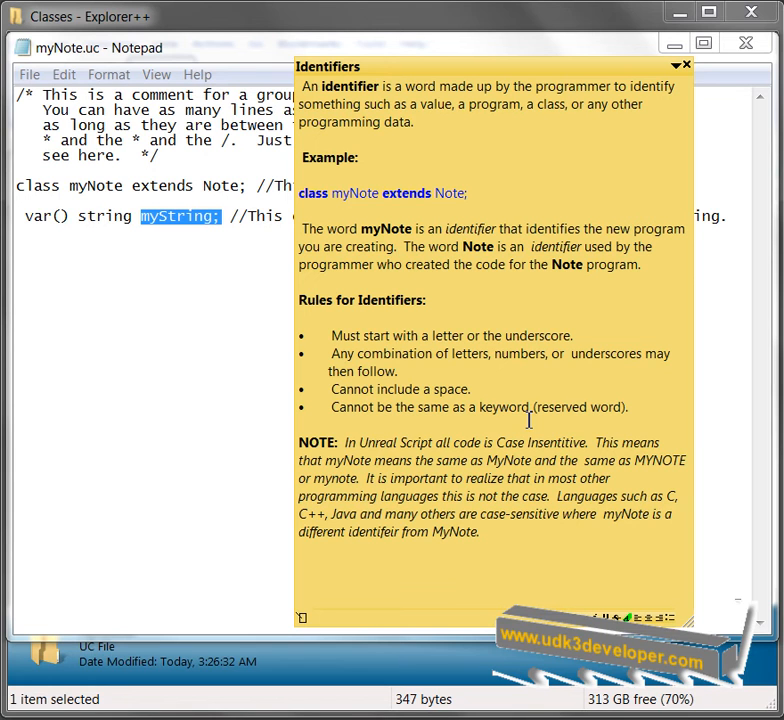
mouse_move(490, 418)
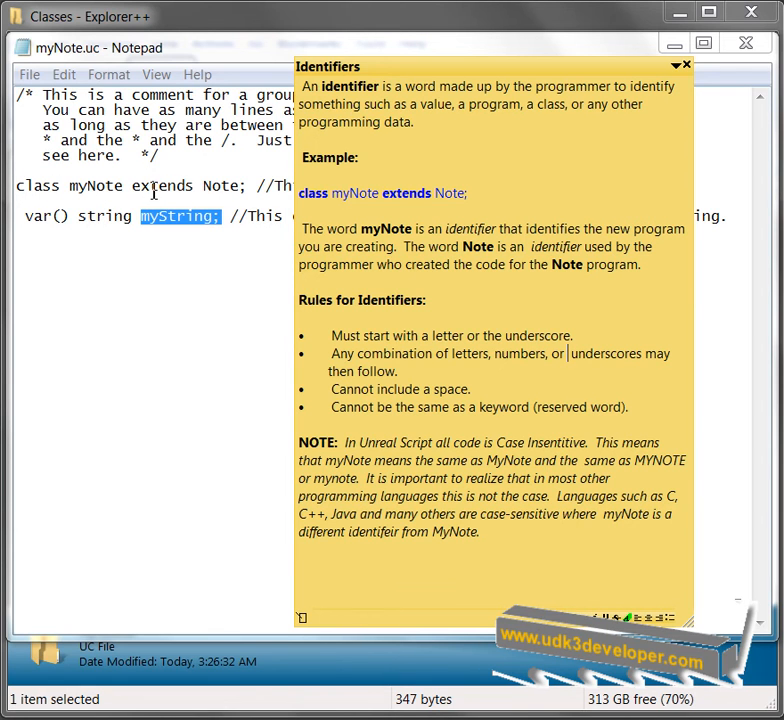
mouse_move(137, 221)
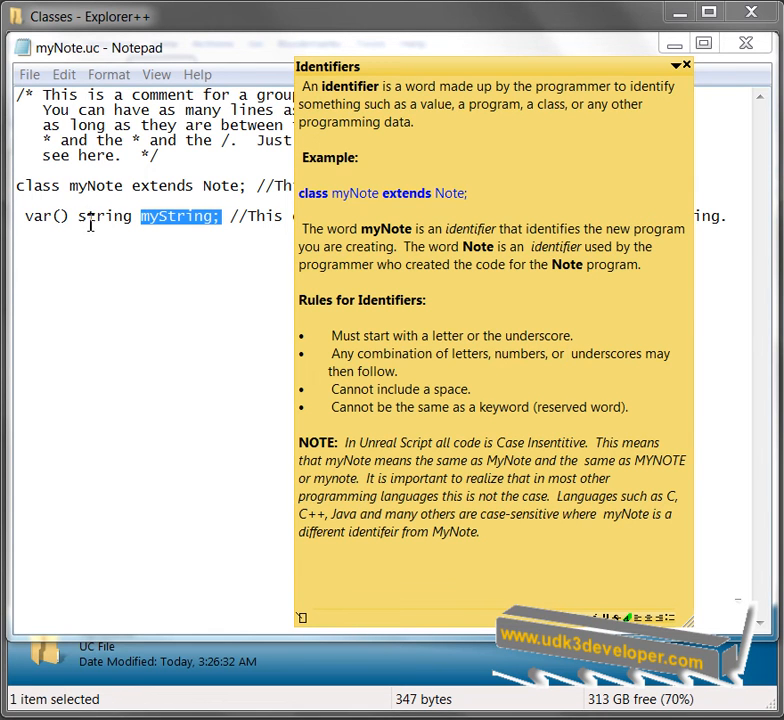
mouse_move(150, 180)
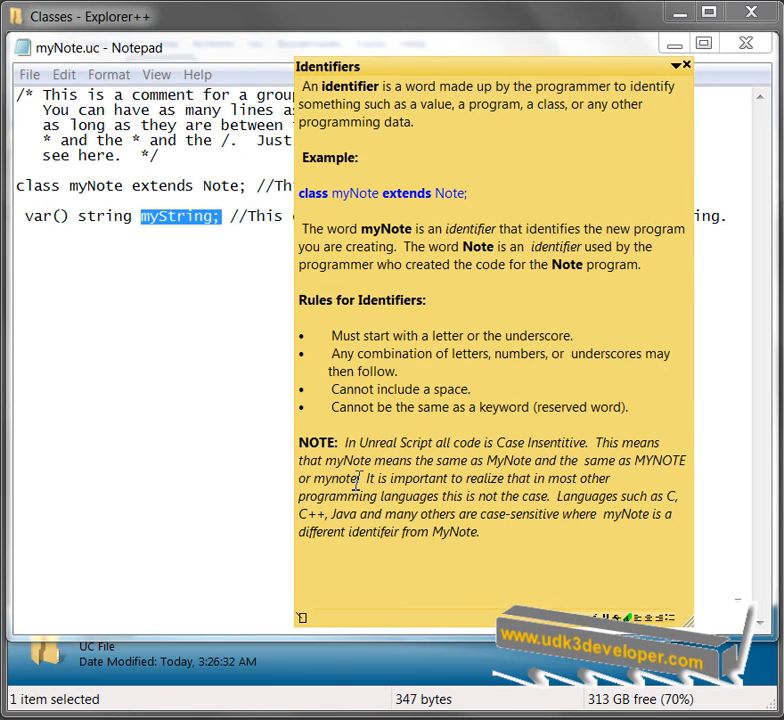
mouse_move(500, 467)
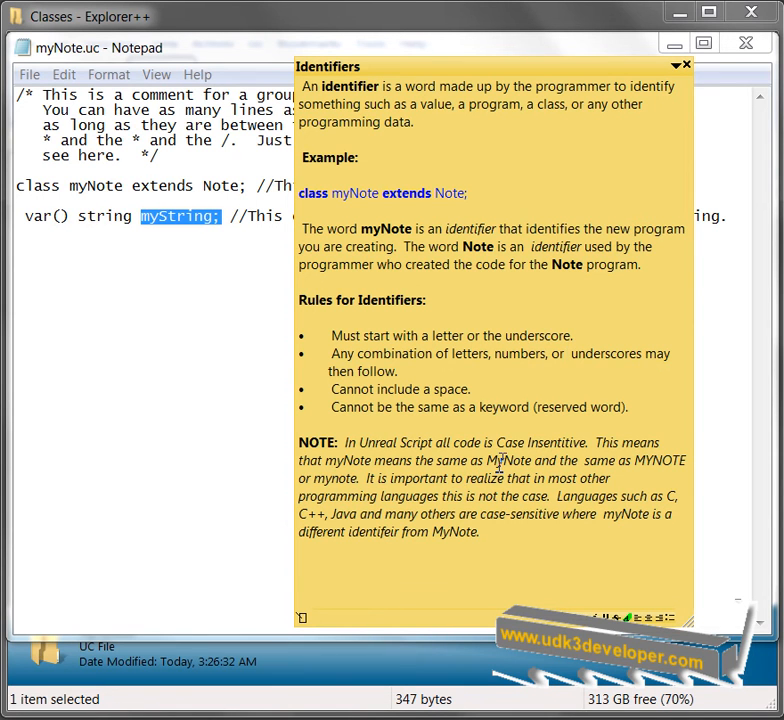
mouse_move(637, 462)
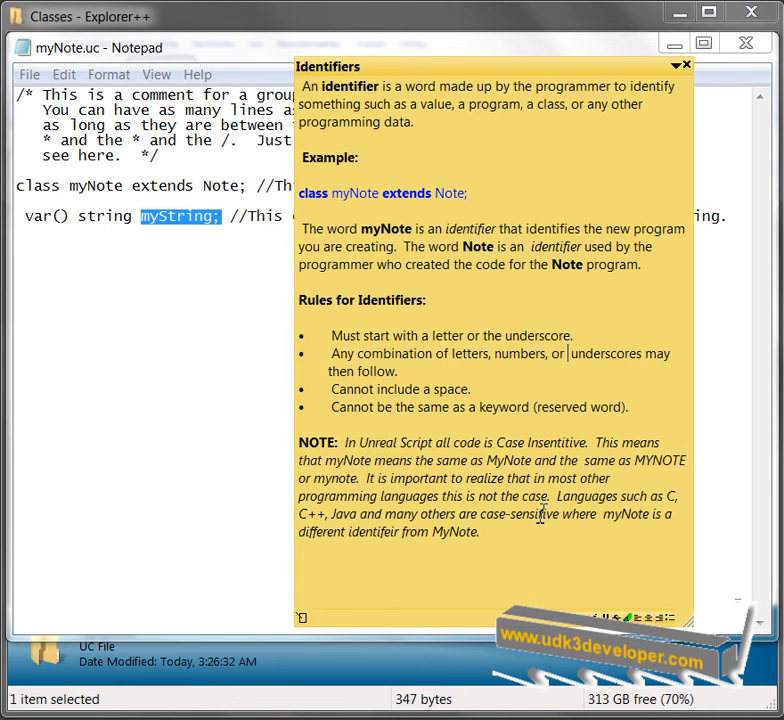
mouse_move(510, 533)
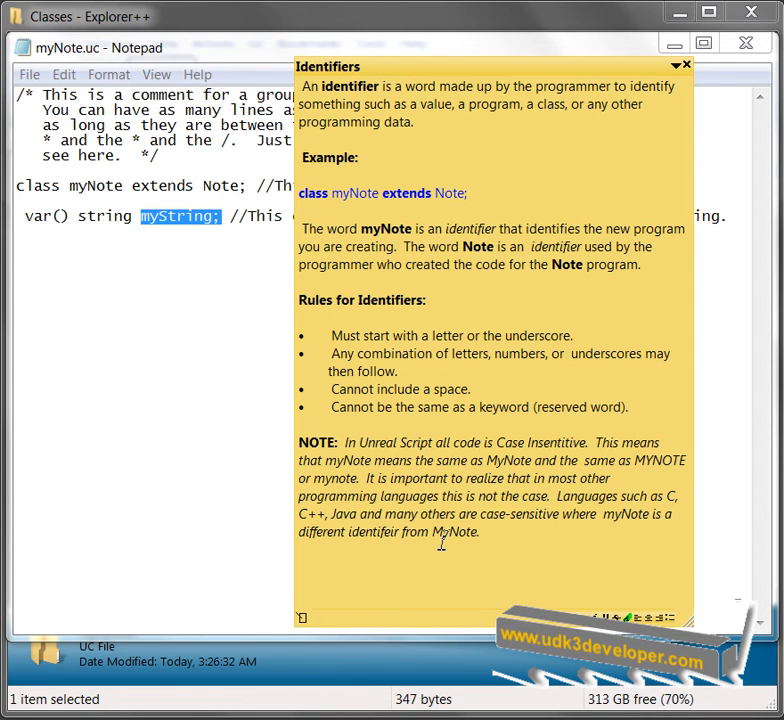
mouse_move(436, 310)
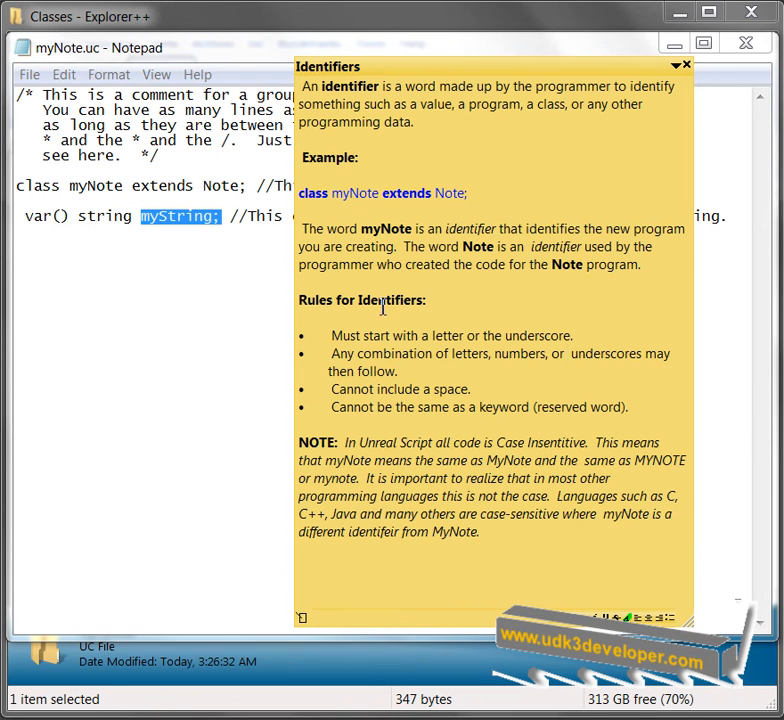
mouse_move(676, 103)
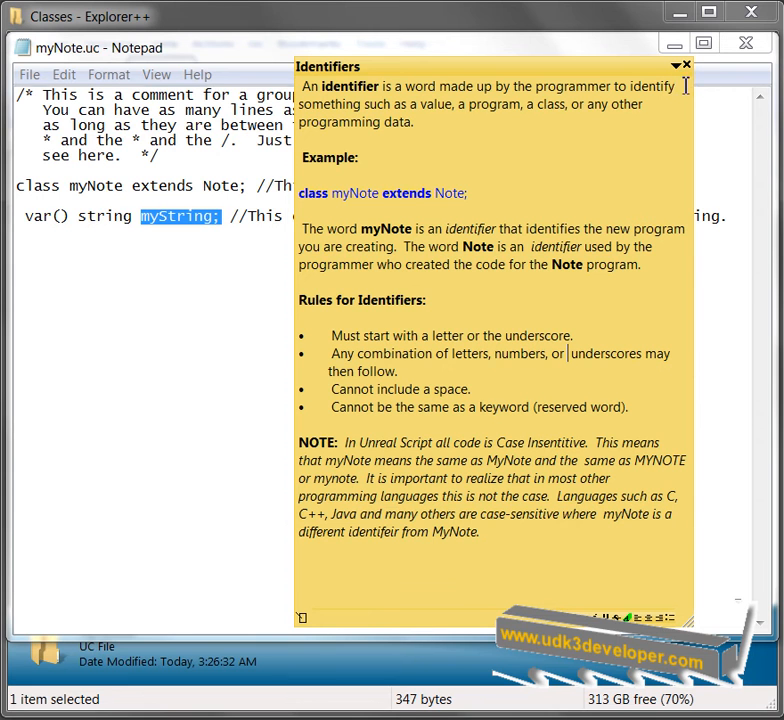
mouse_move(674, 74)
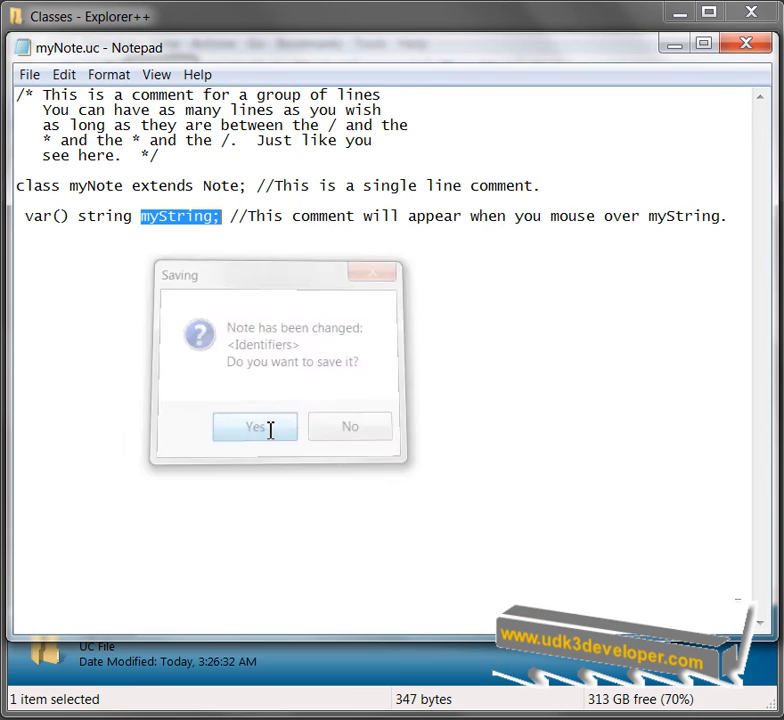
- Confirm saving the changes to the Identifiers note
left_click(254, 426)
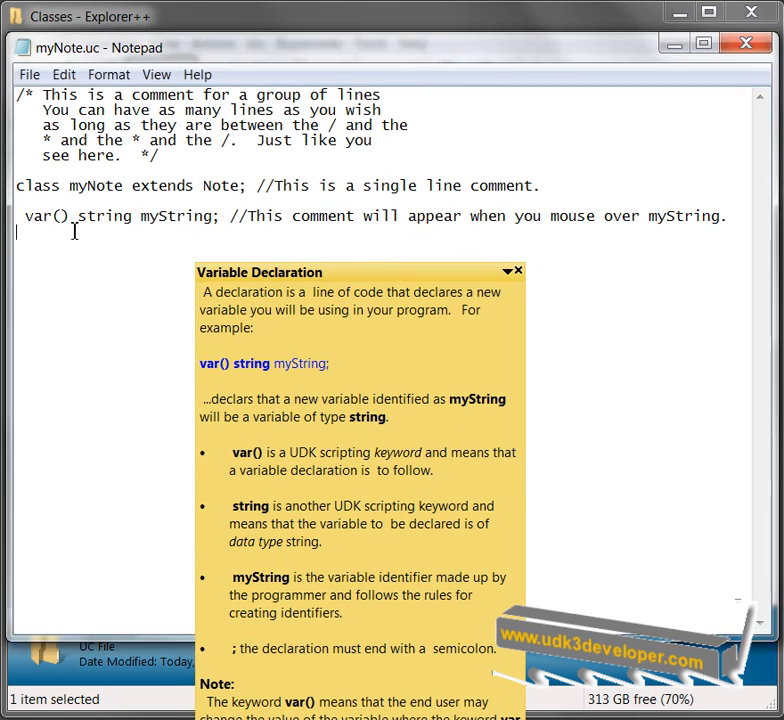
- Select the whole myString variable declaration line
left_click_drag(21, 216, 183, 216)
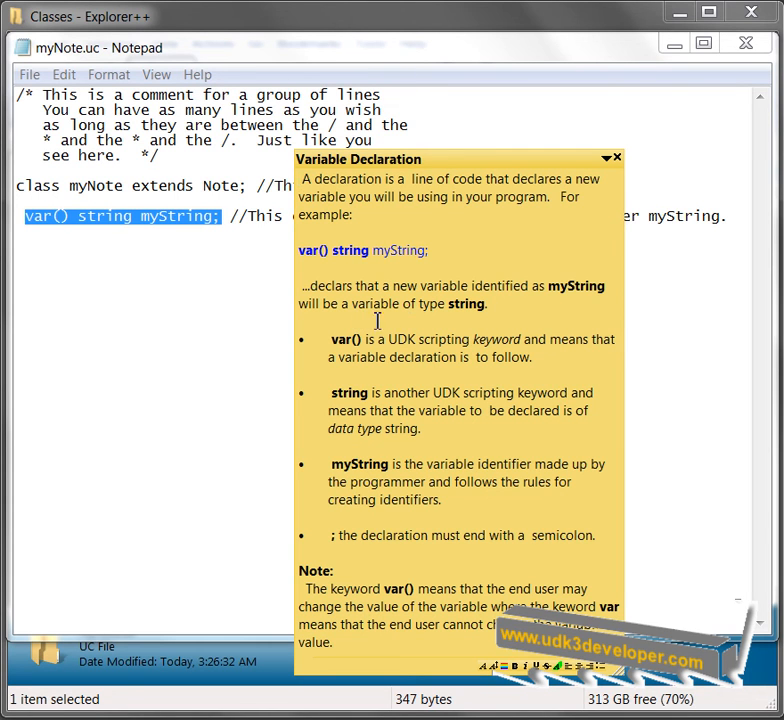
mouse_move(490, 160)
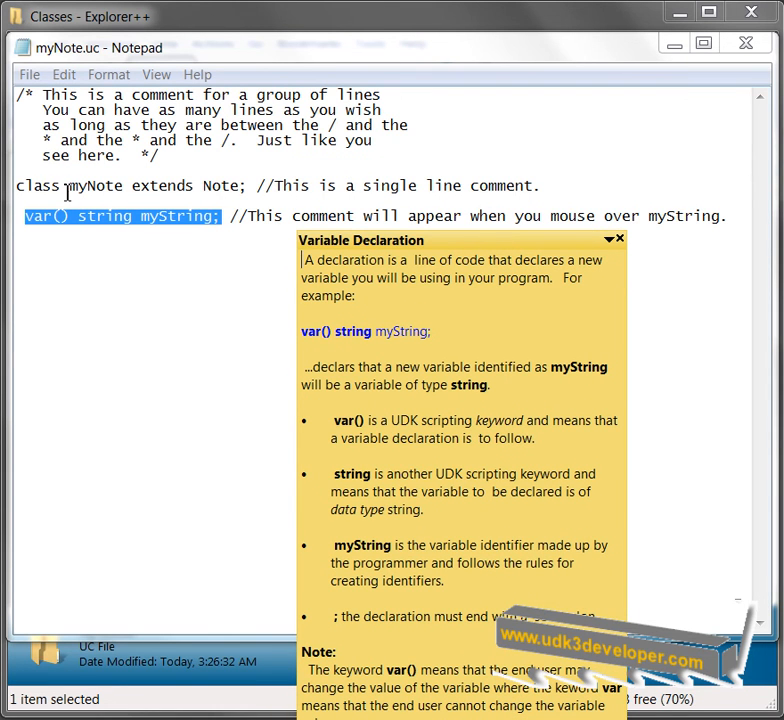
mouse_move(161, 199)
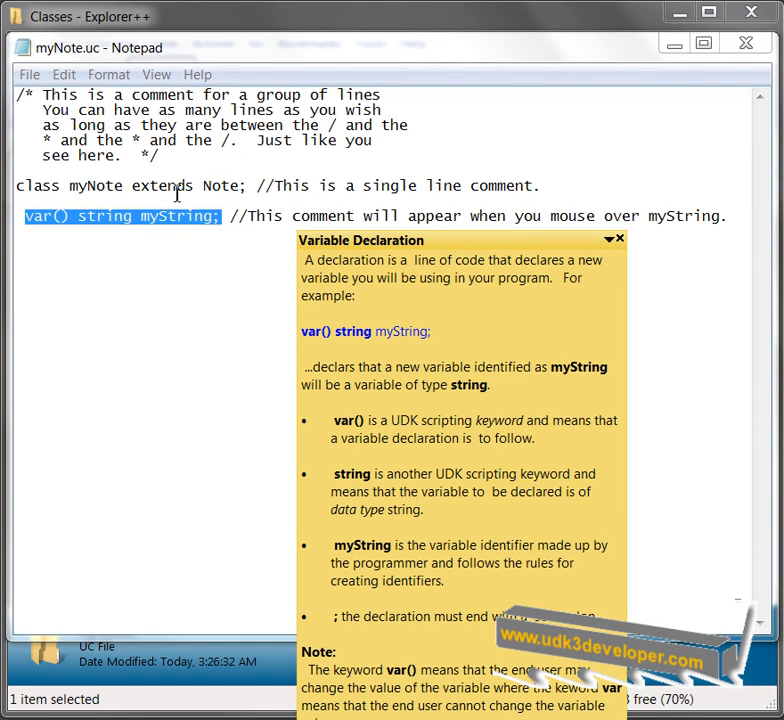
mouse_move(215, 195)
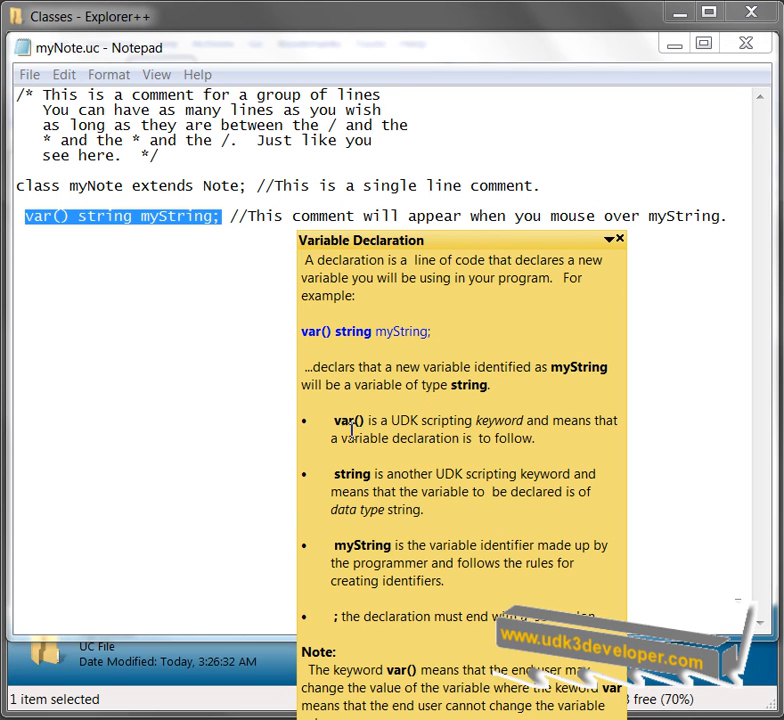
- Double-click on the Variable Declaration note area in Notepad
double_click(337, 420)
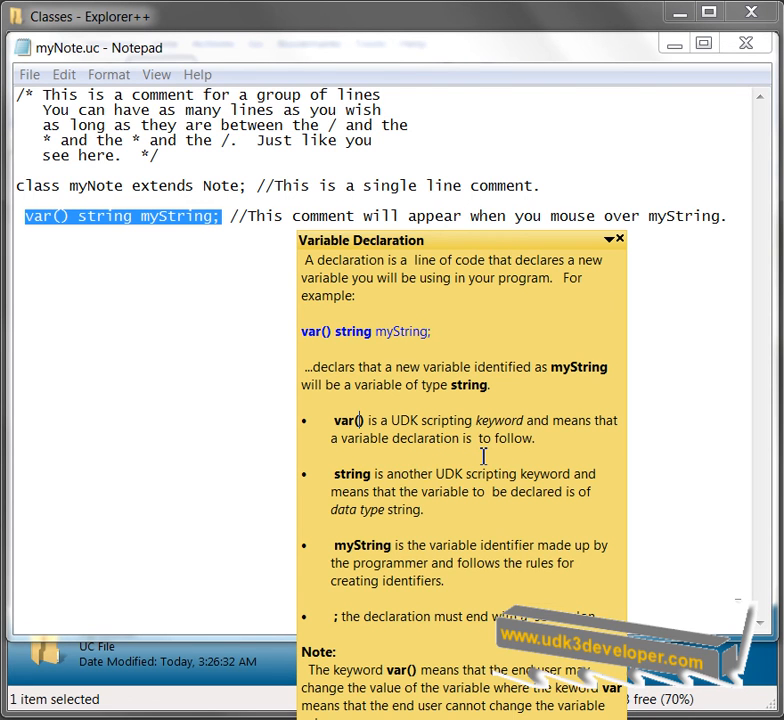
mouse_move(468, 483)
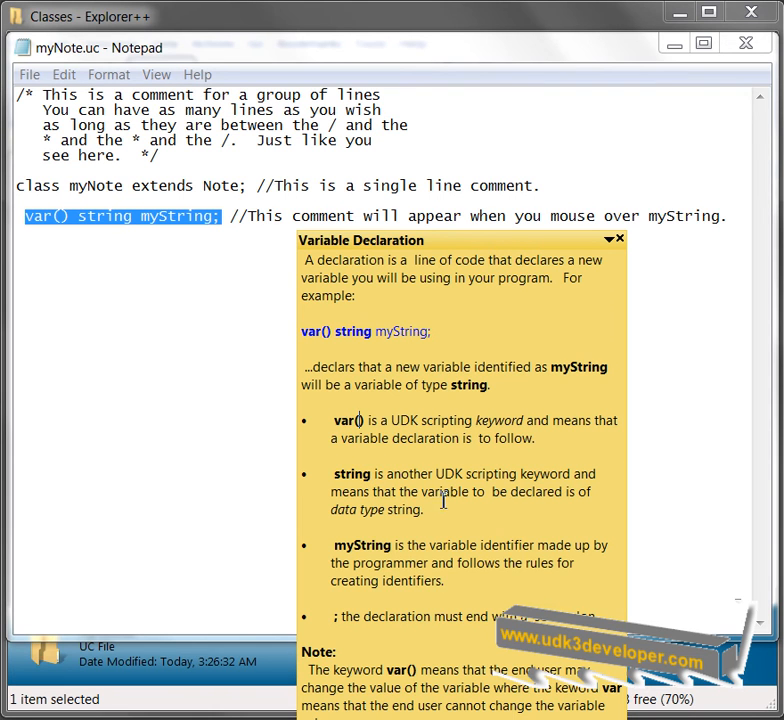
mouse_move(495, 503)
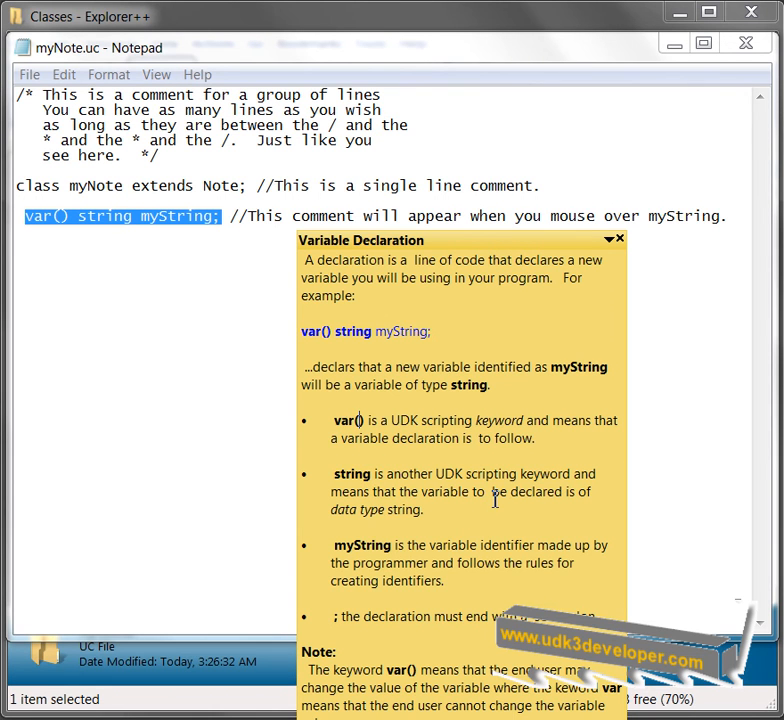
mouse_move(461, 348)
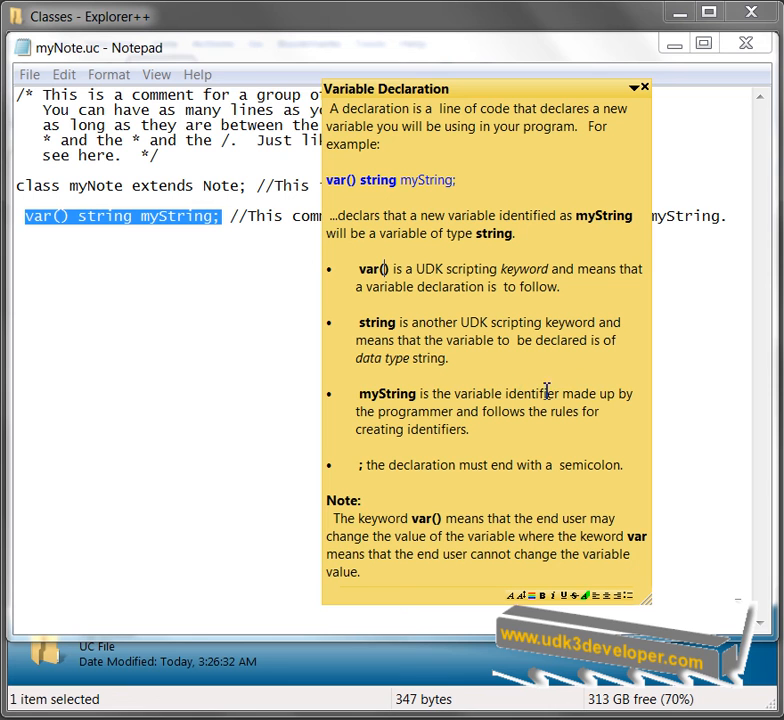
mouse_move(475, 418)
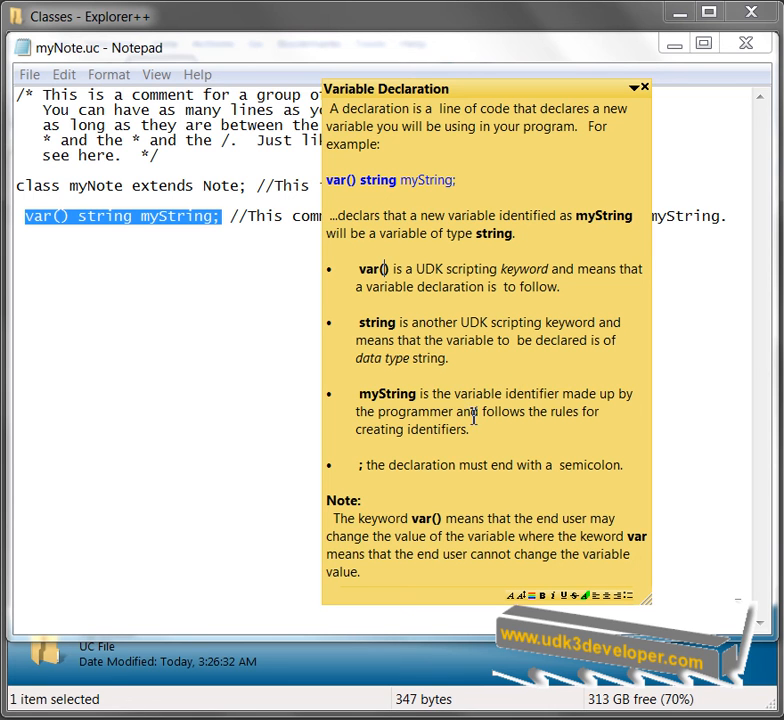
mouse_move(480, 440)
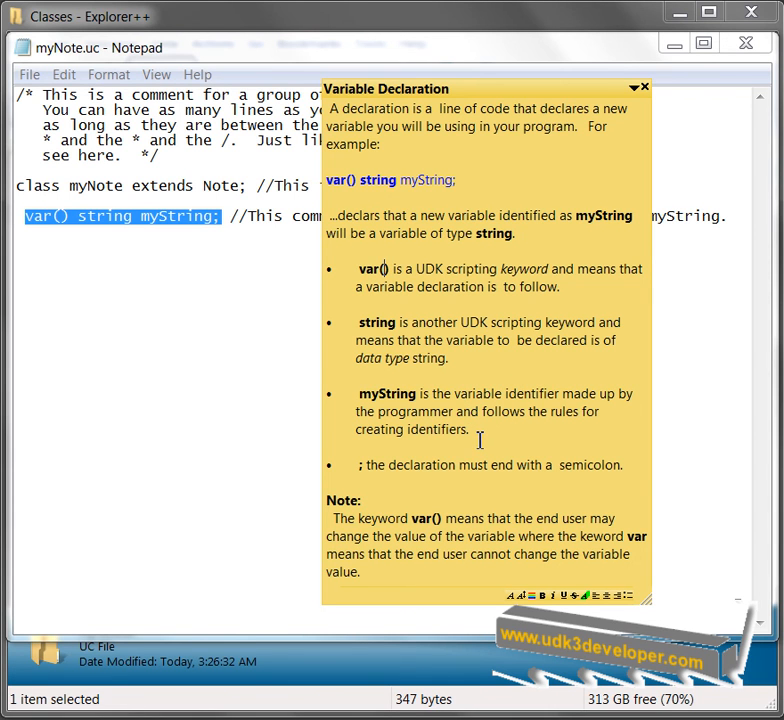
mouse_move(420, 478)
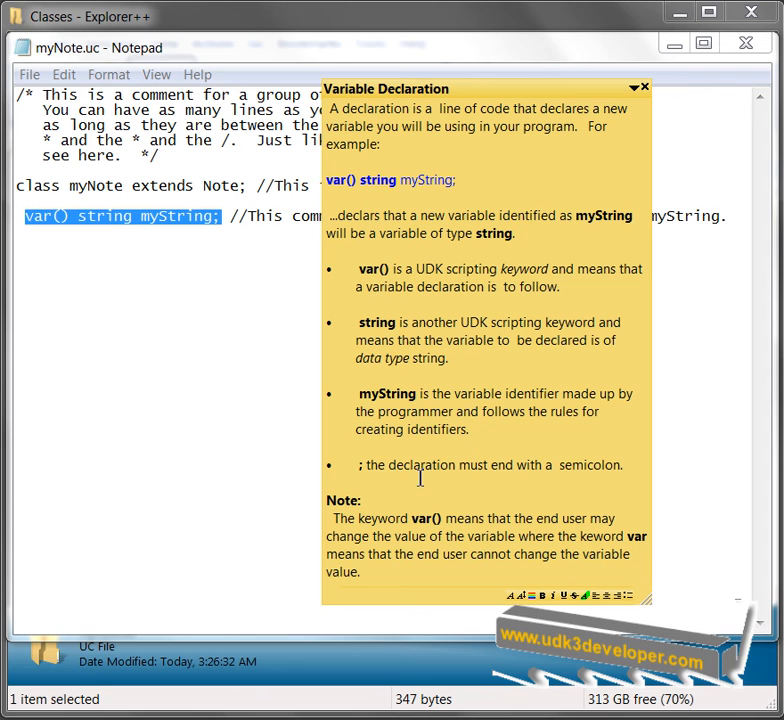
mouse_move(370, 467)
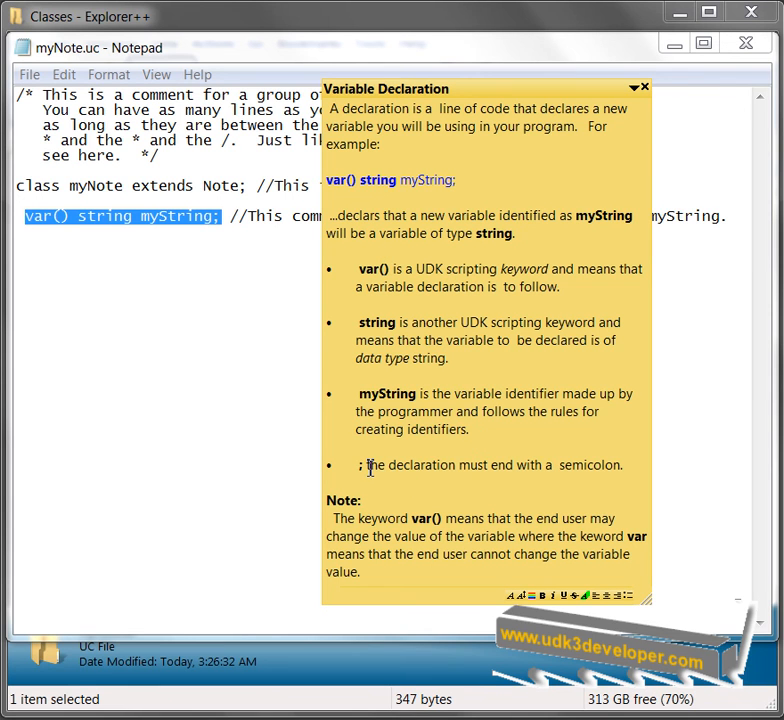
mouse_move(525, 468)
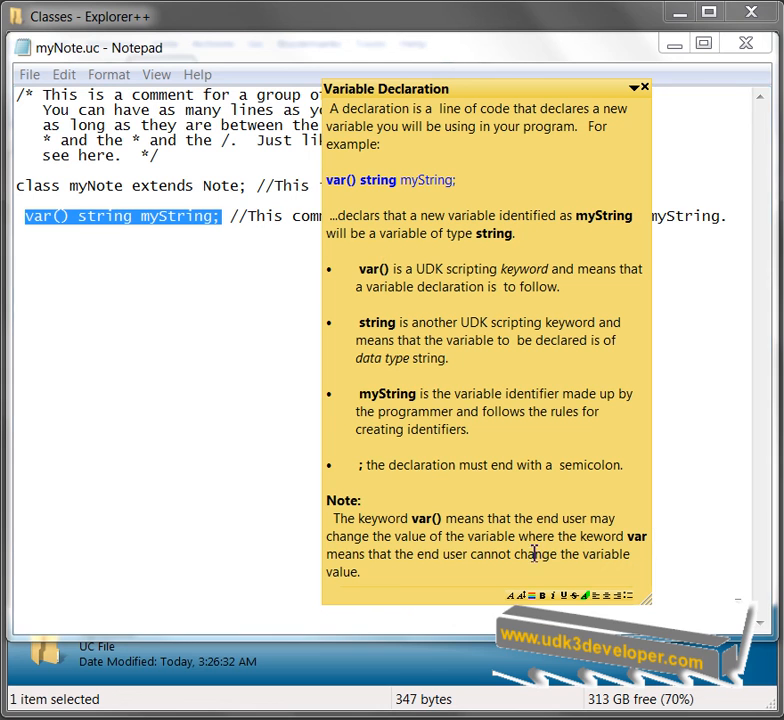
mouse_move(440, 566)
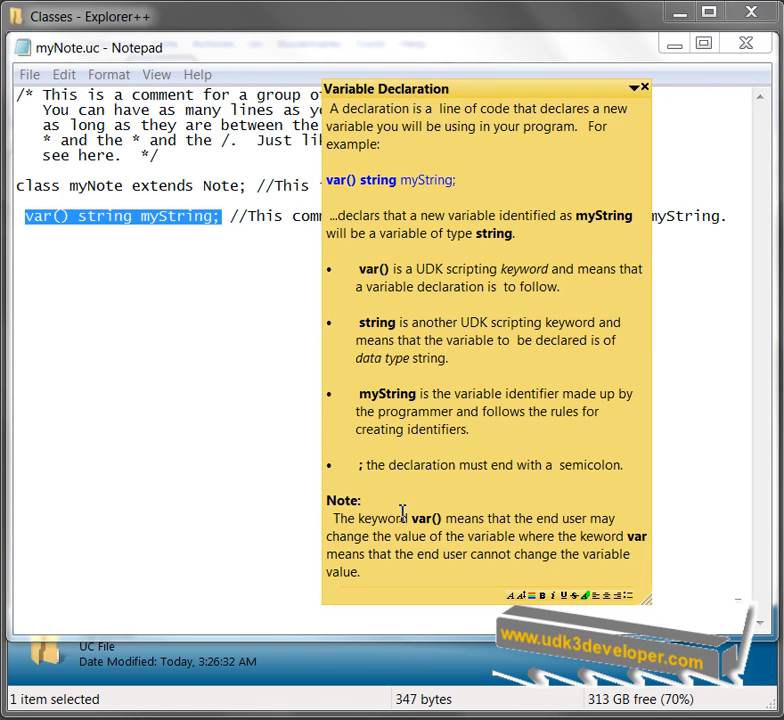
mouse_move(382, 540)
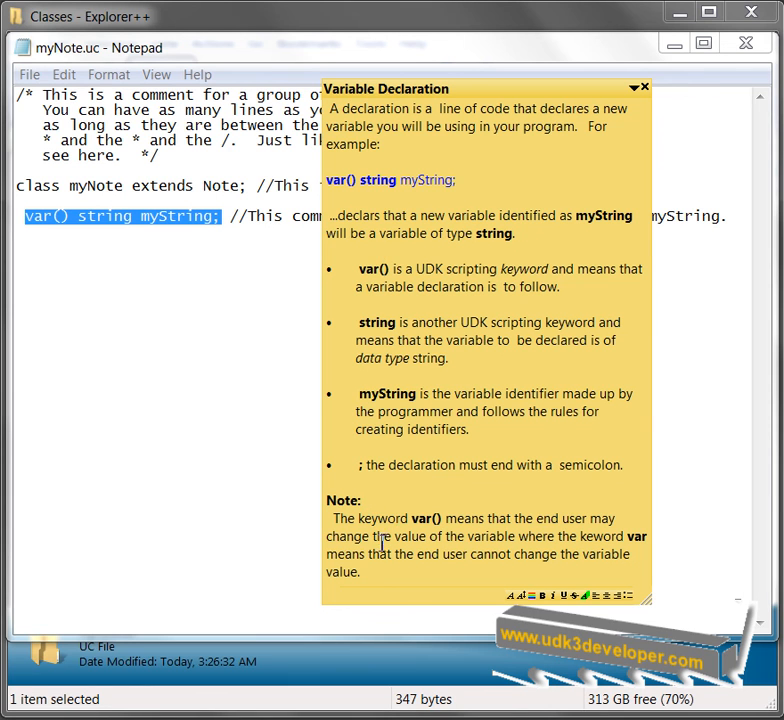
mouse_move(632, 118)
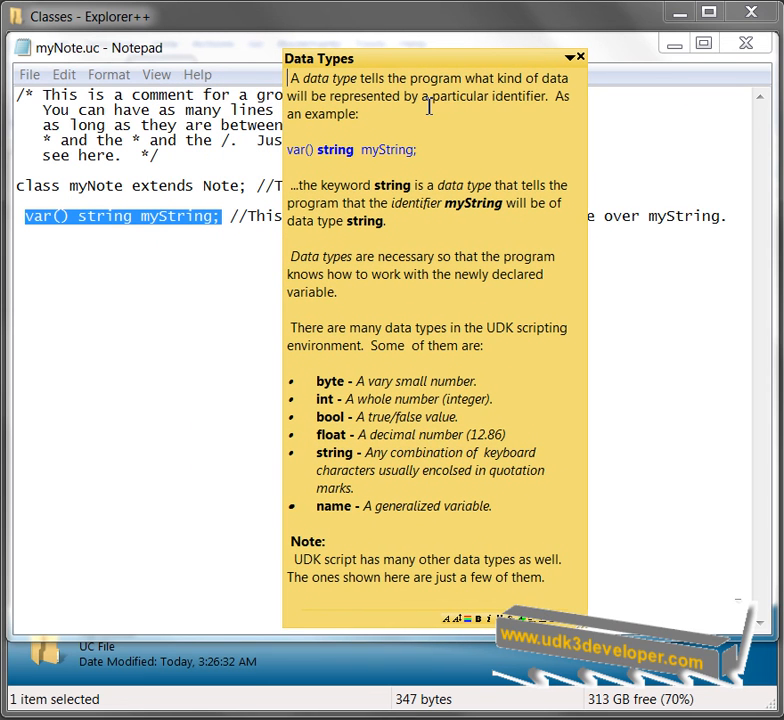
mouse_move(362, 118)
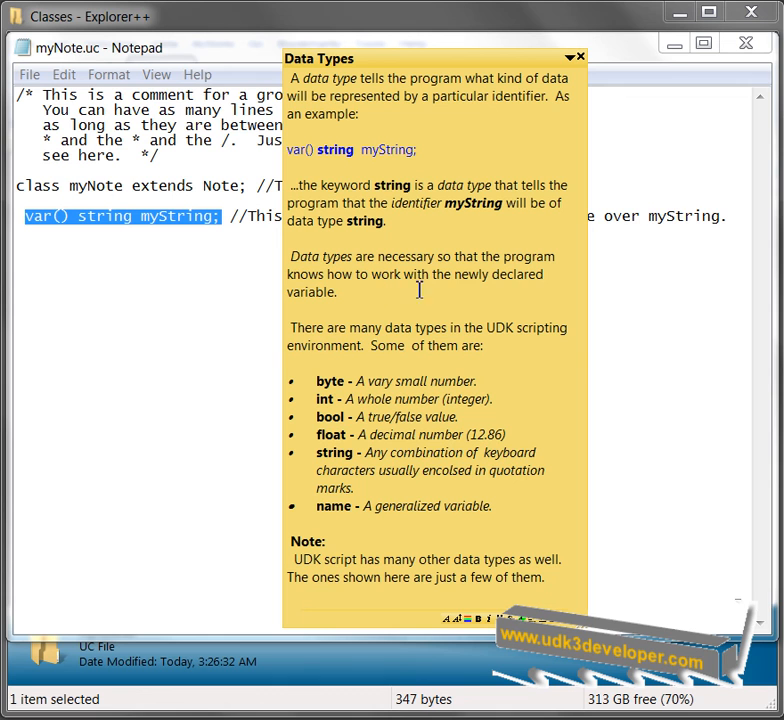
mouse_move(373, 298)
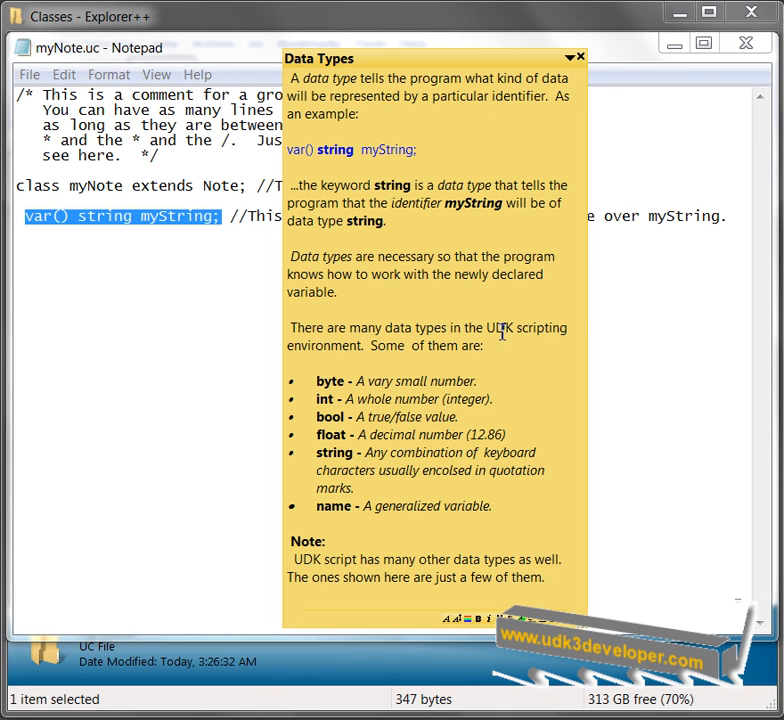
mouse_move(446, 352)
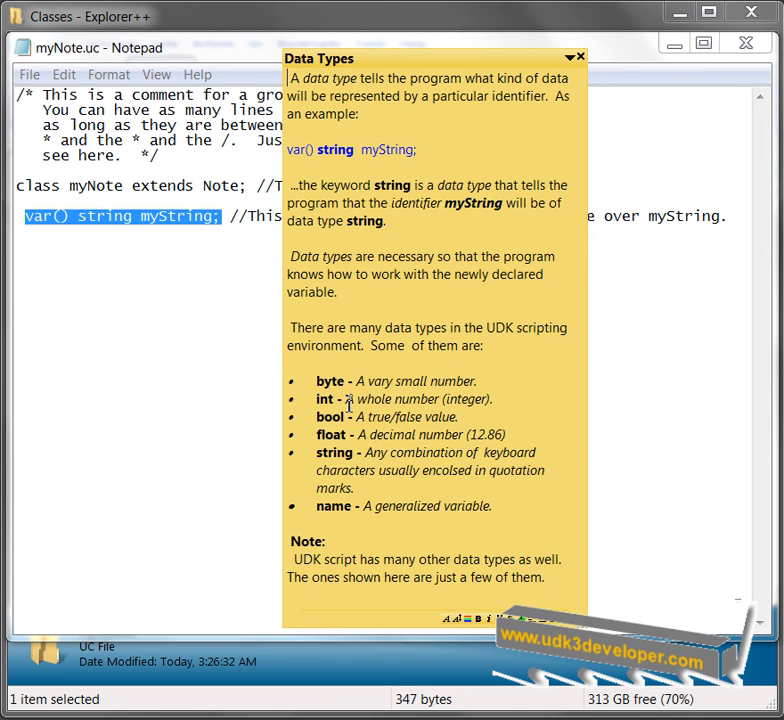
mouse_move(364, 435)
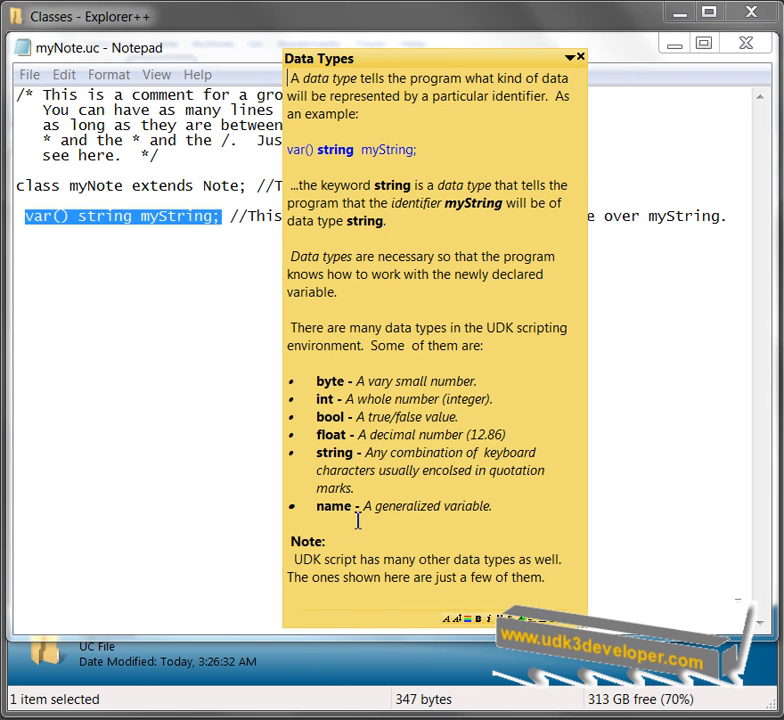
mouse_move(316, 558)
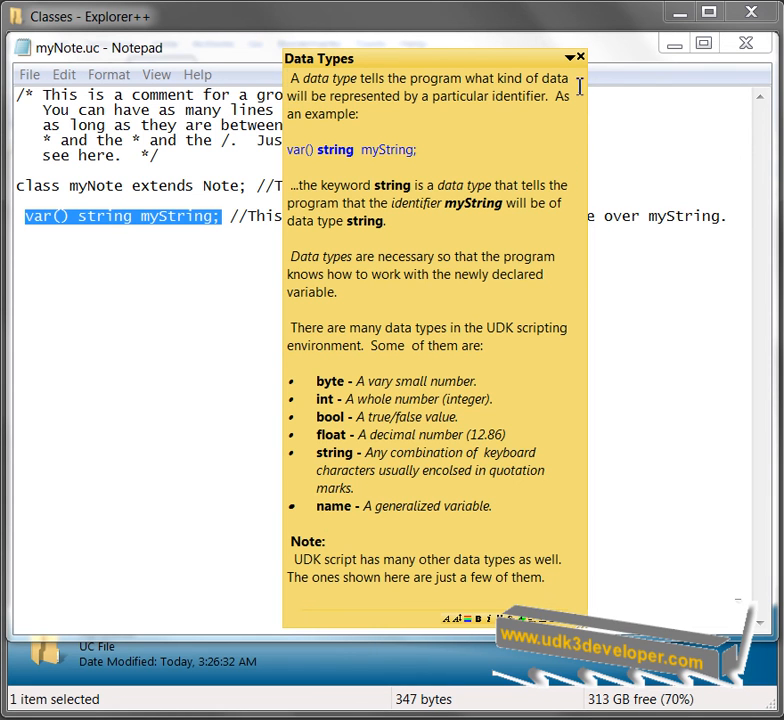
- Close the Data Types sticky note after reading its six UDK data types
left_click(578, 56)
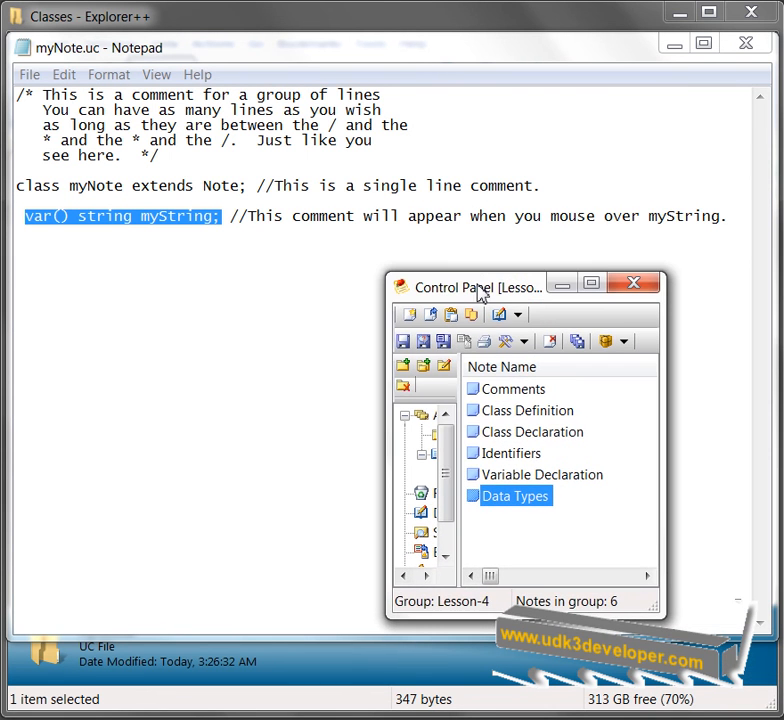
mouse_move(510, 420)
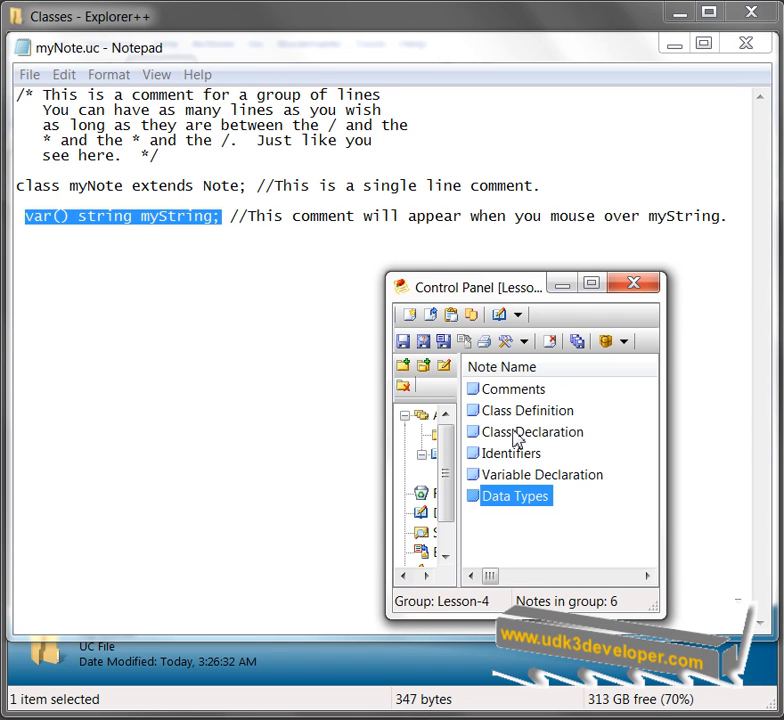
mouse_move(516, 467)
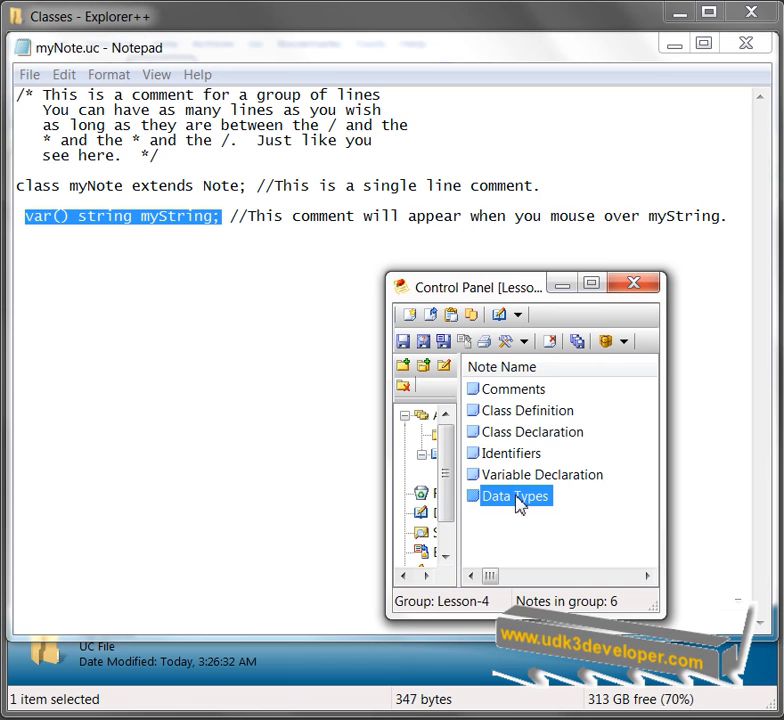
- Close the lesson-notes list so only myNote.uc's code is visible
left_click(633, 283)
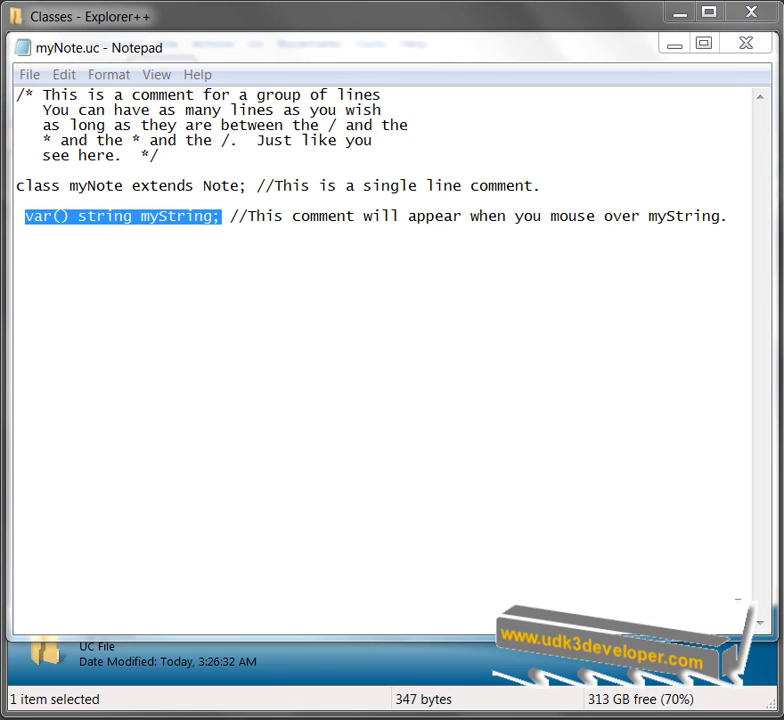
mouse_move(659, 347)
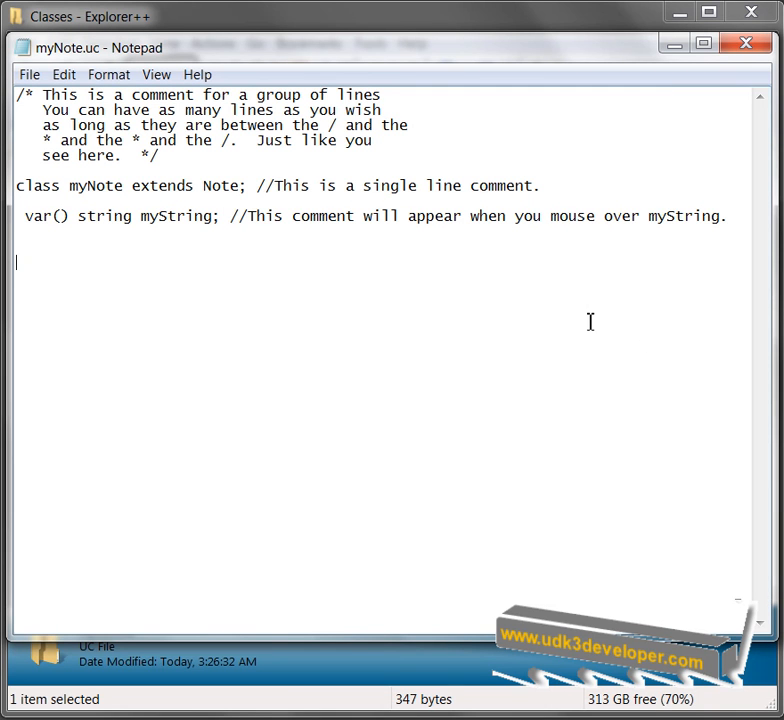
mouse_move(527, 314)
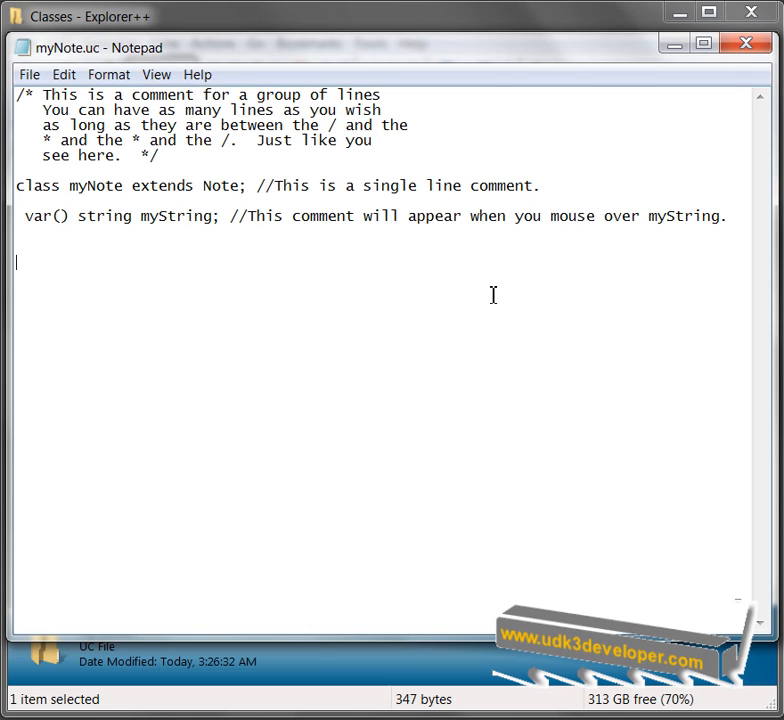
mouse_move(333, 367)
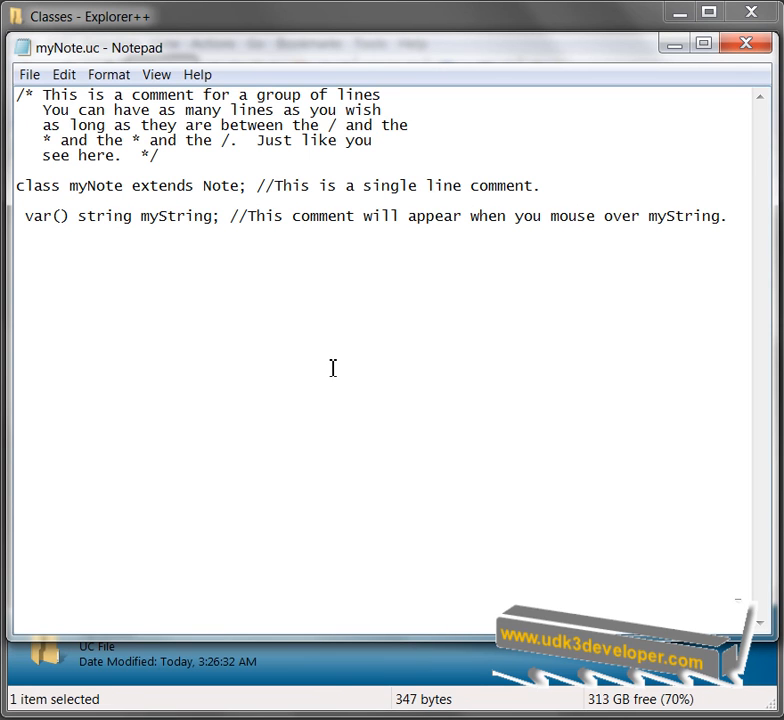